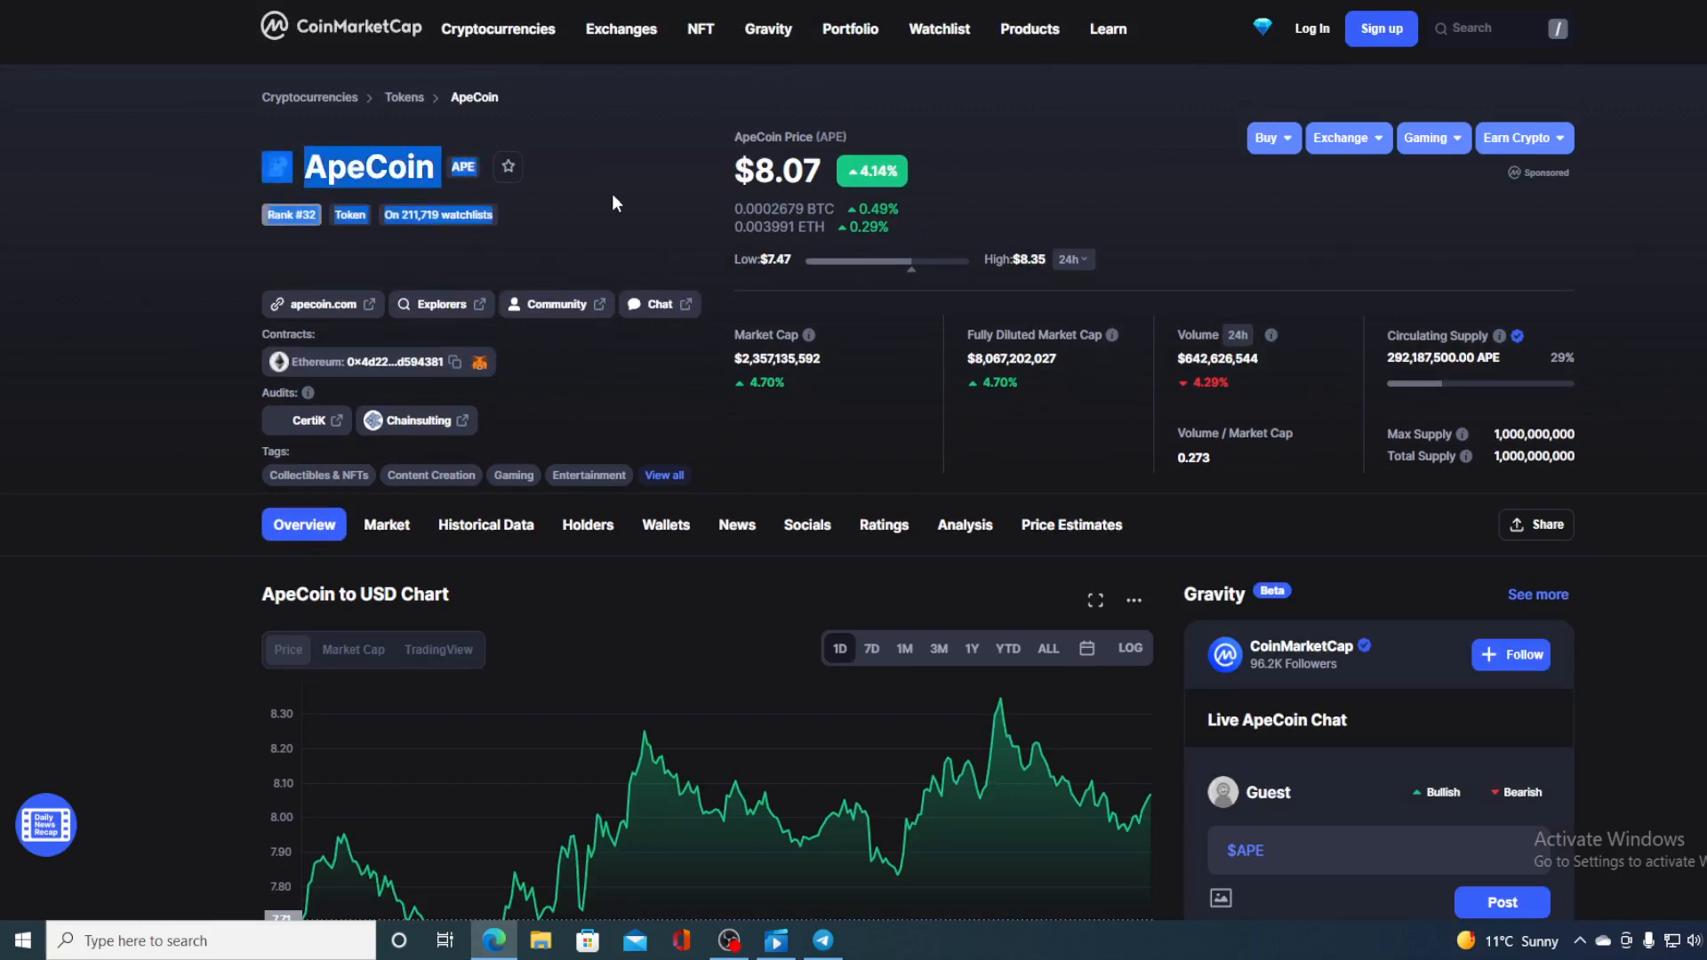
mouse_move(1182, 240)
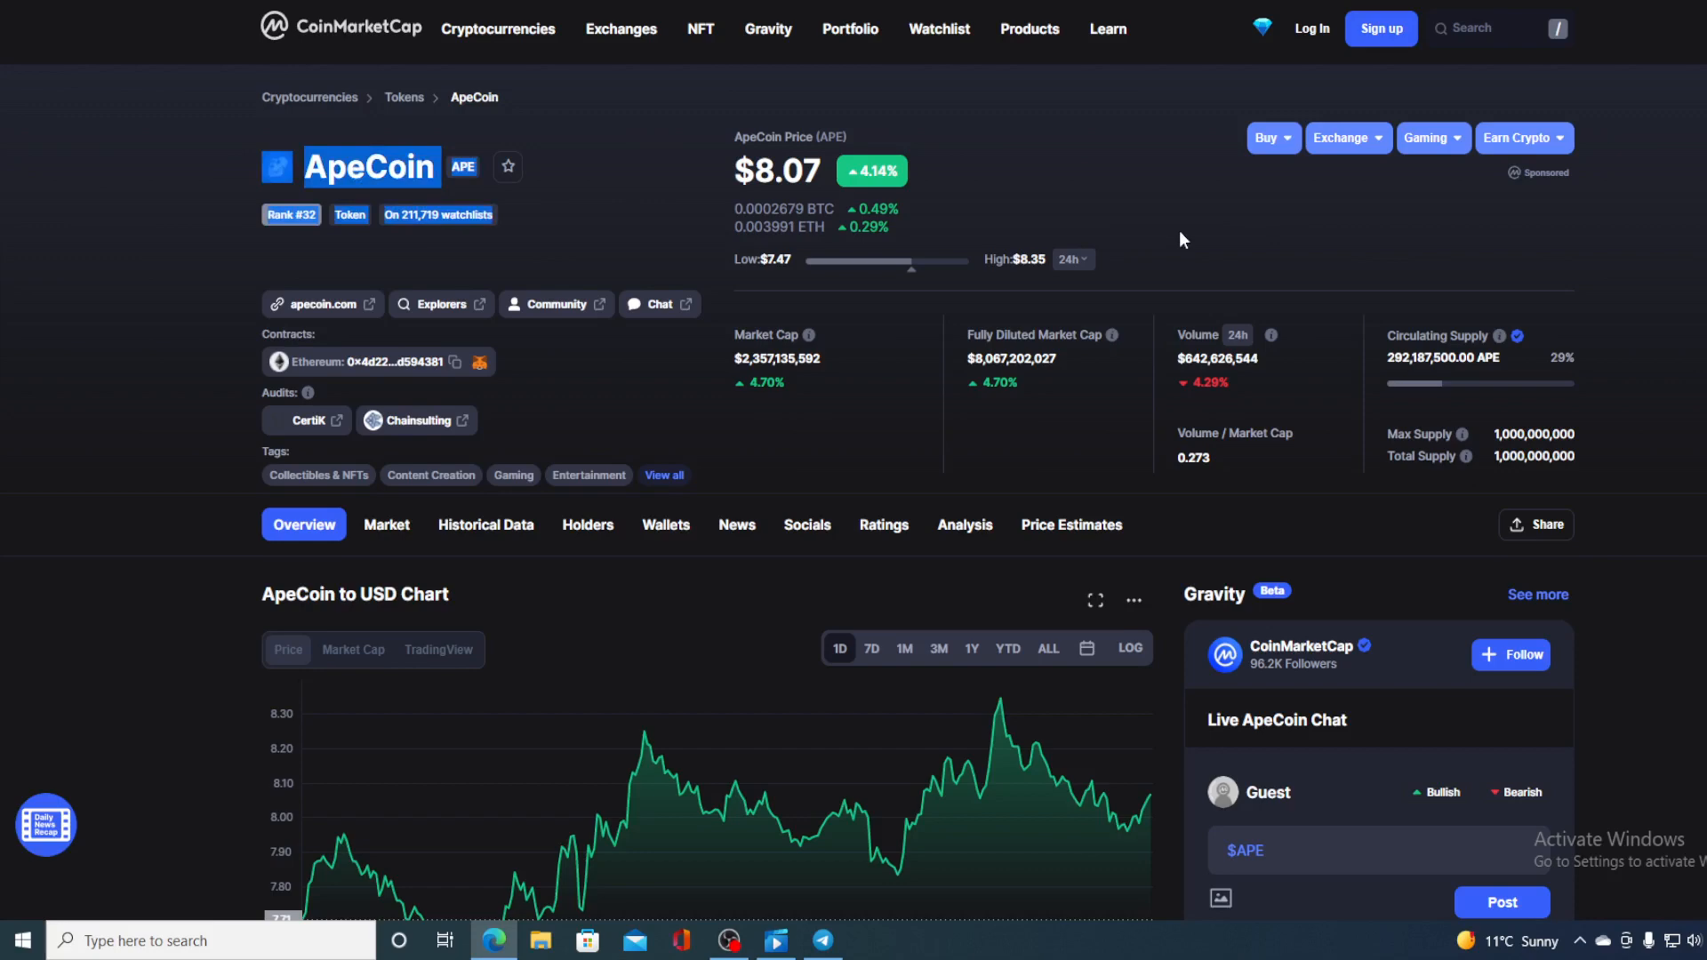
scroll("down", 3)
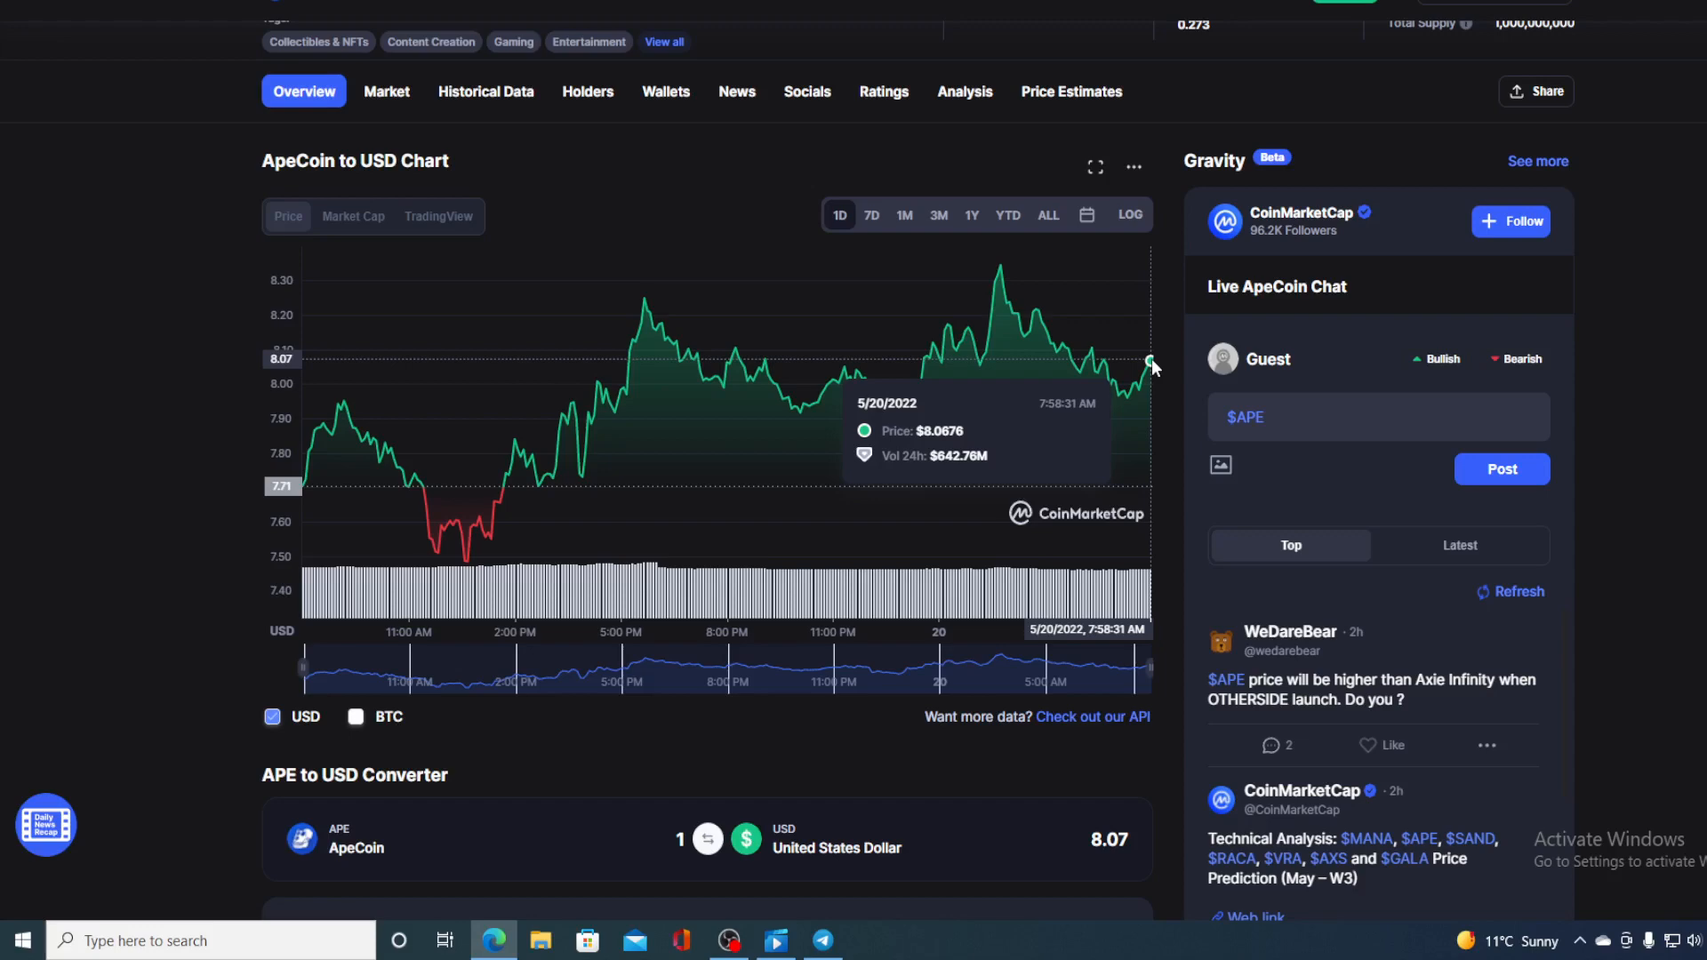
mouse_move(1166, 349)
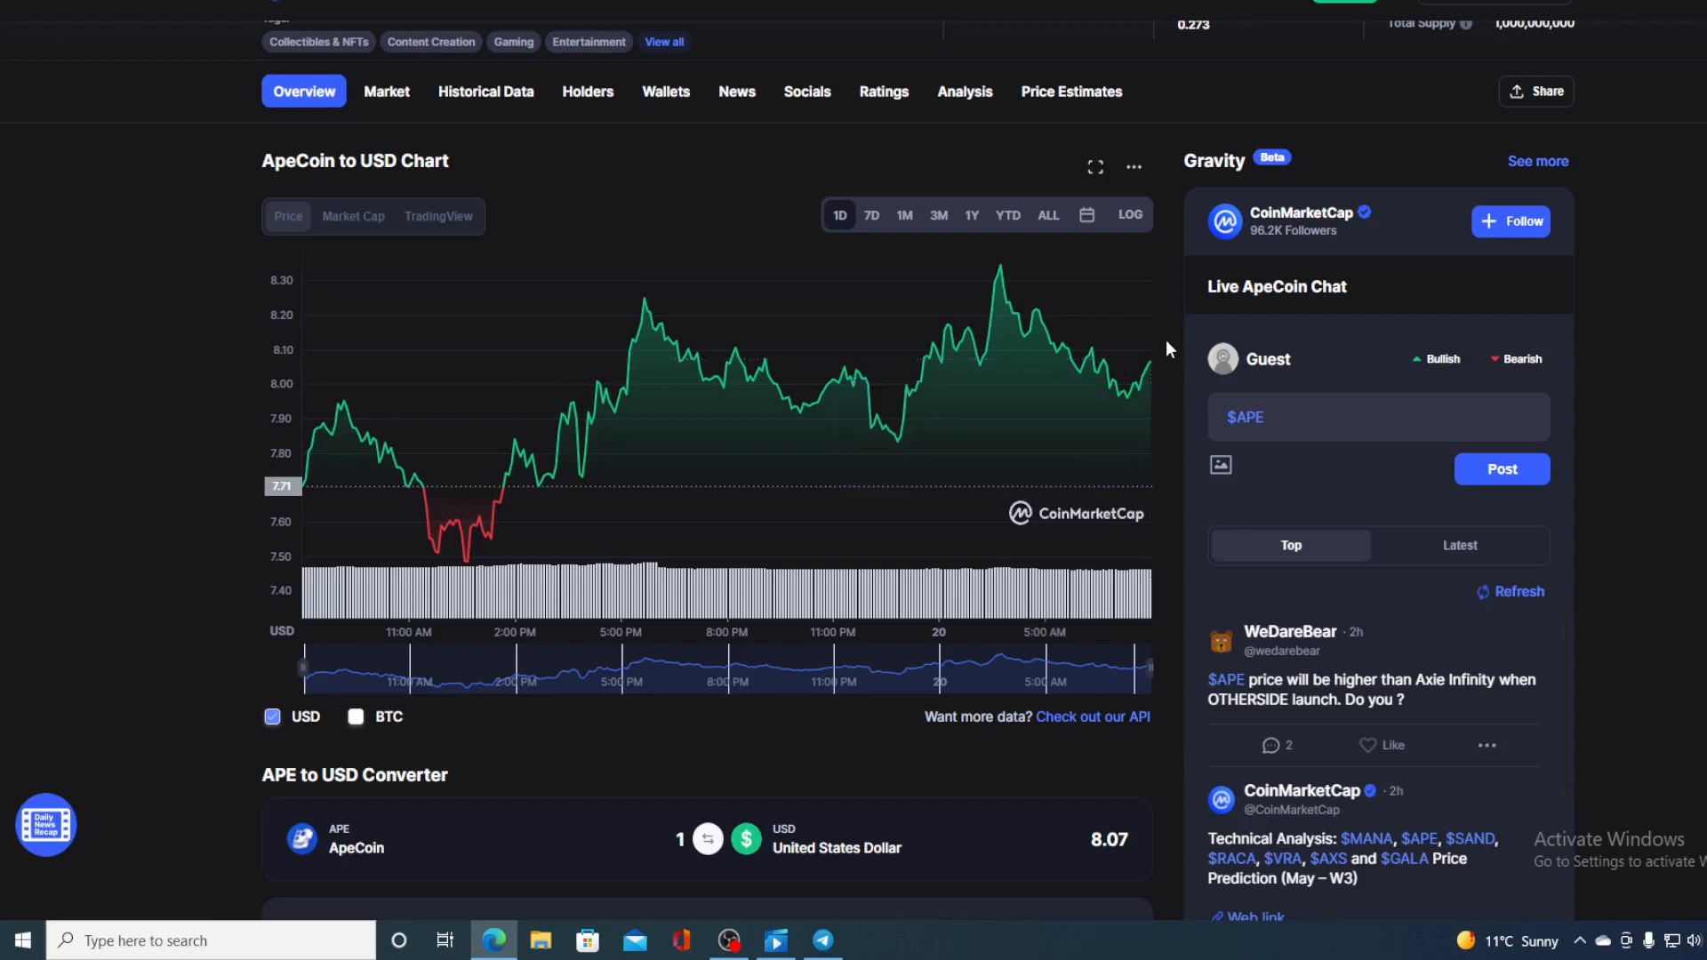
scroll("up", 3)
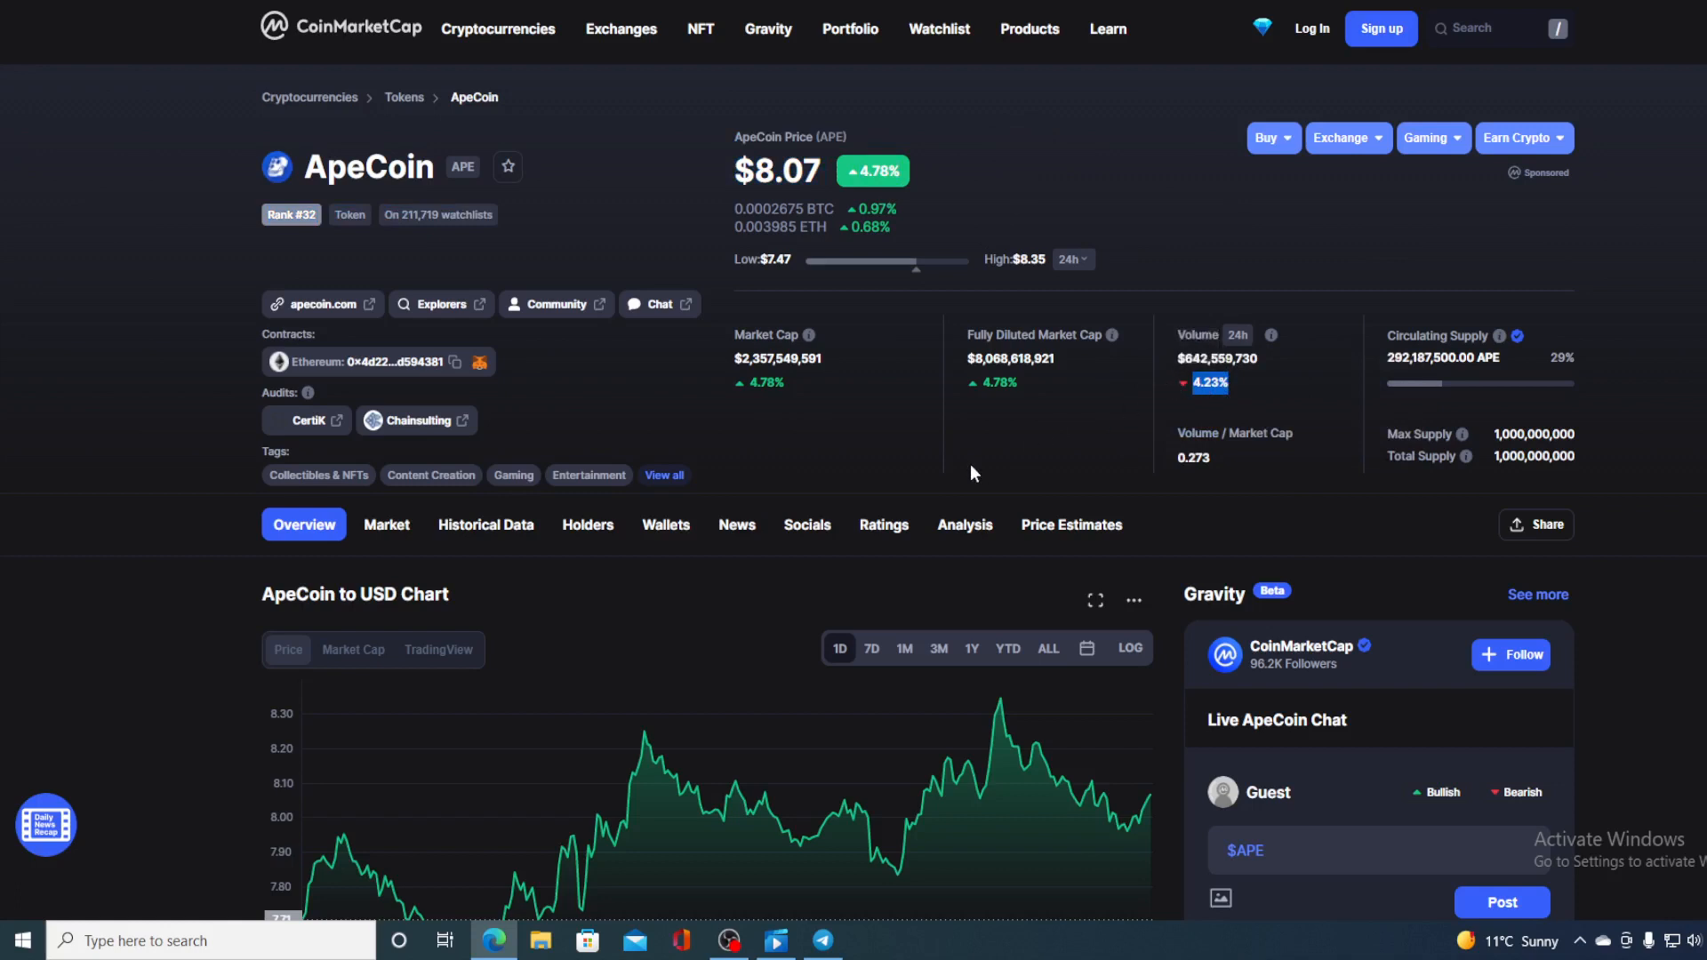
mouse_move(871, 445)
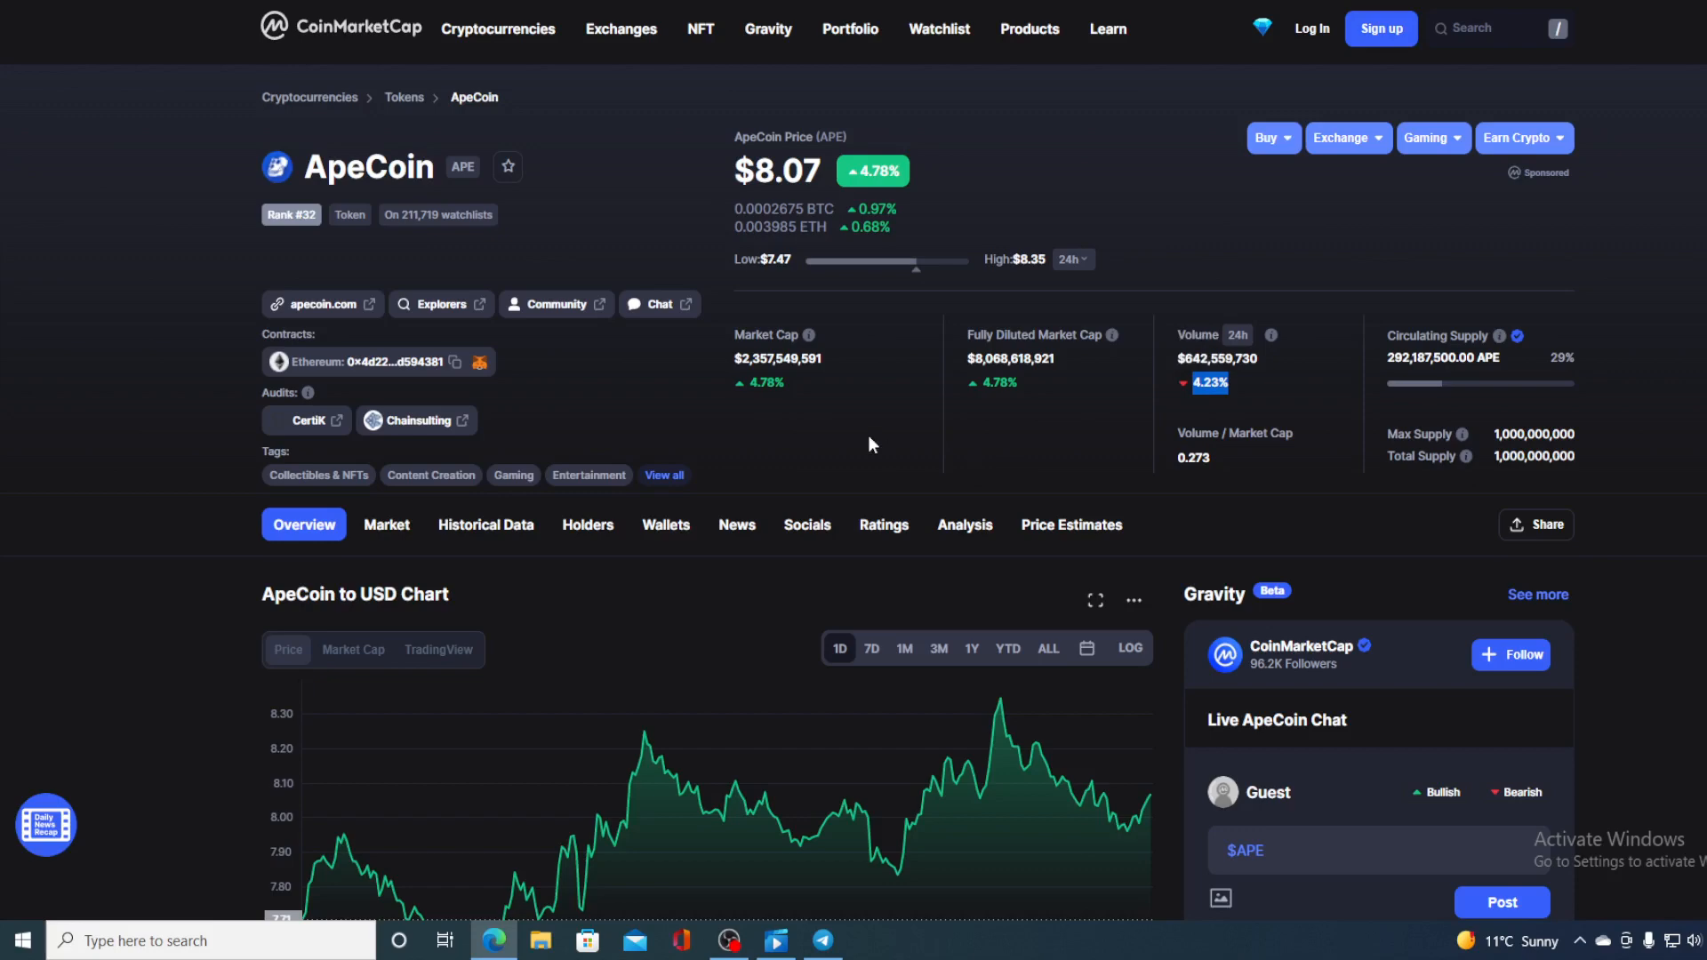
scroll("down", 3)
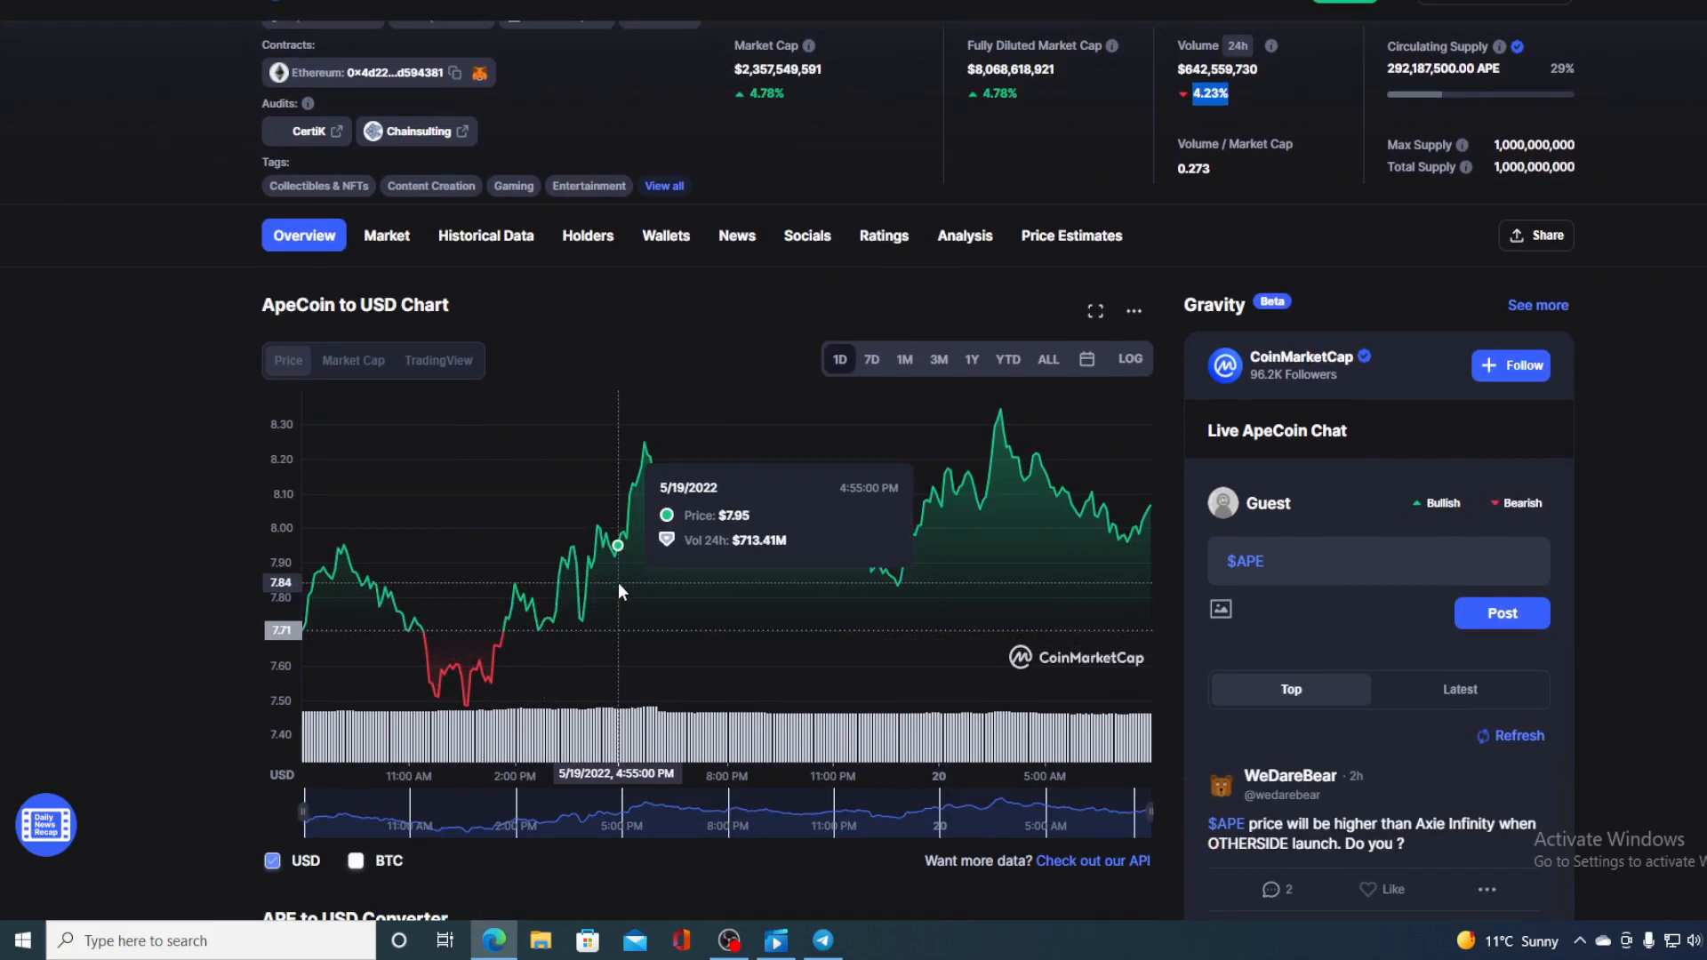
mouse_move(601, 597)
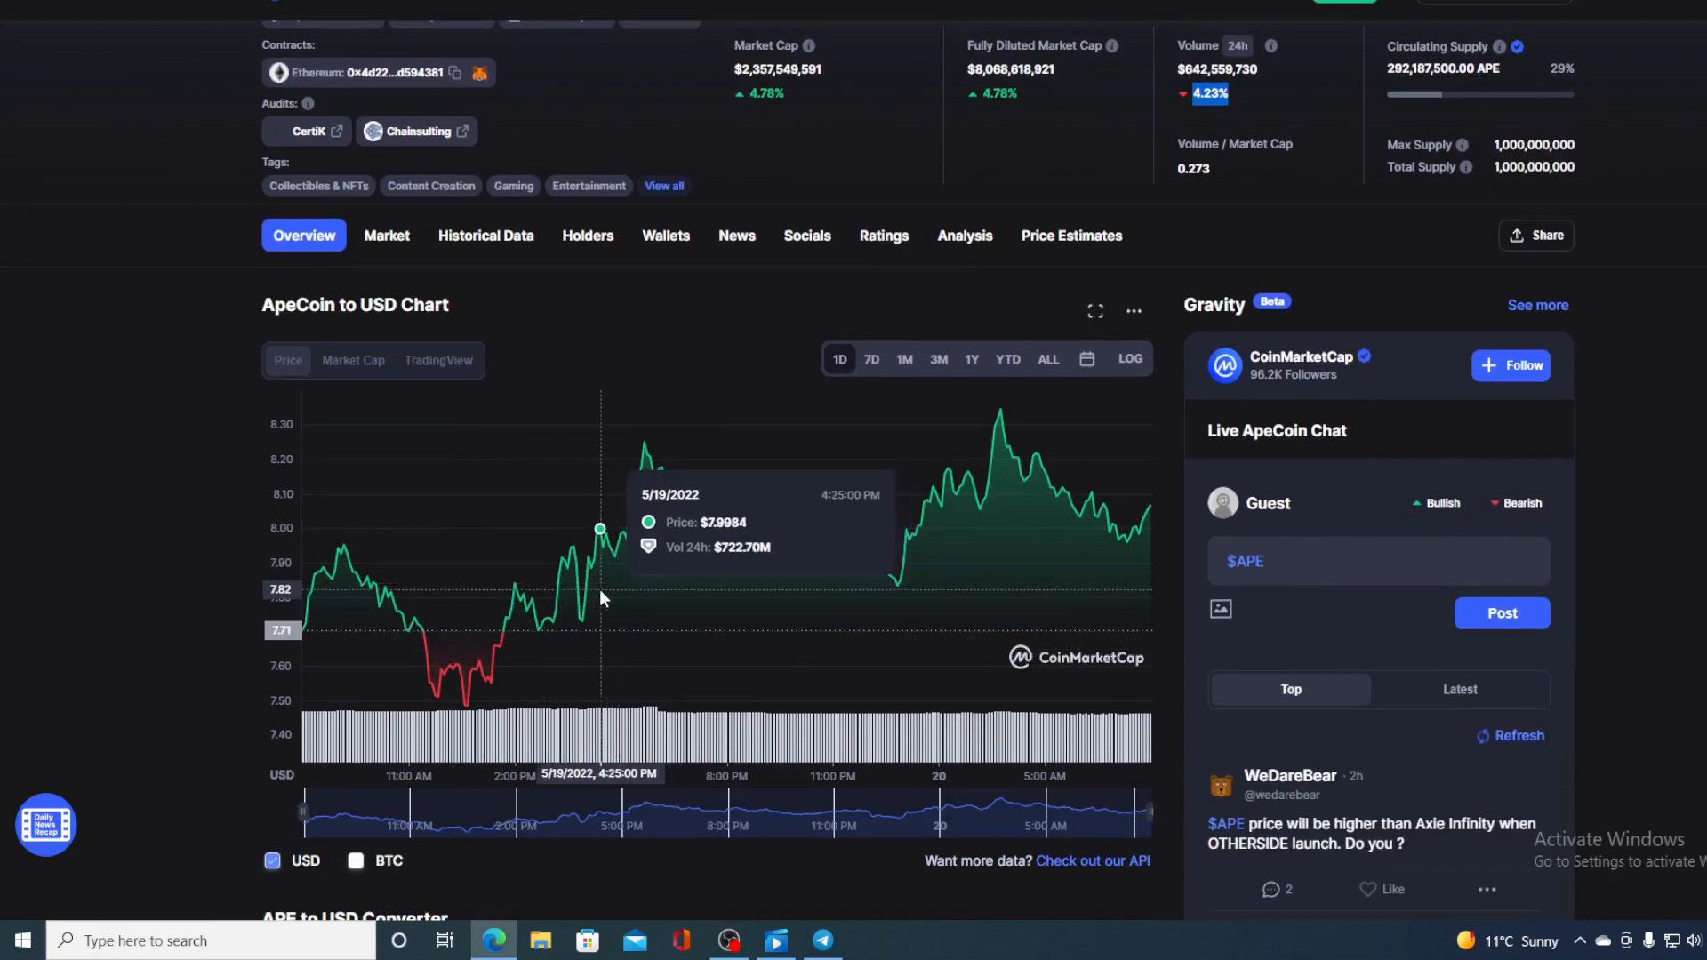
mouse_move(855, 597)
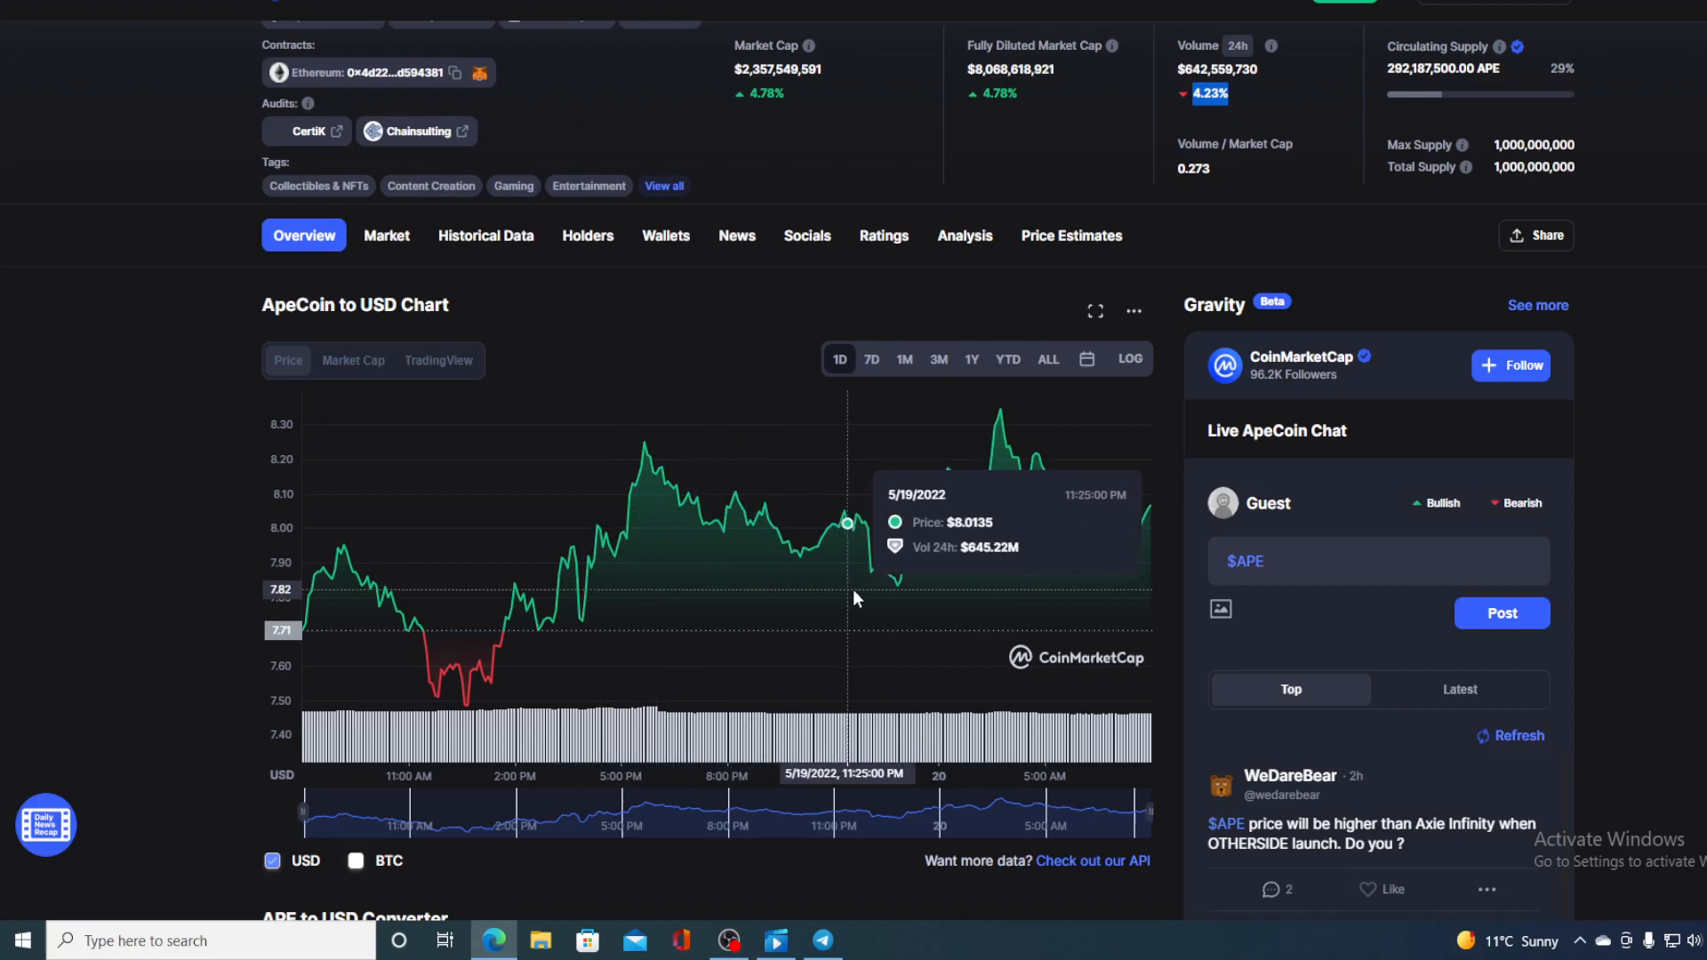
mouse_move(1136, 535)
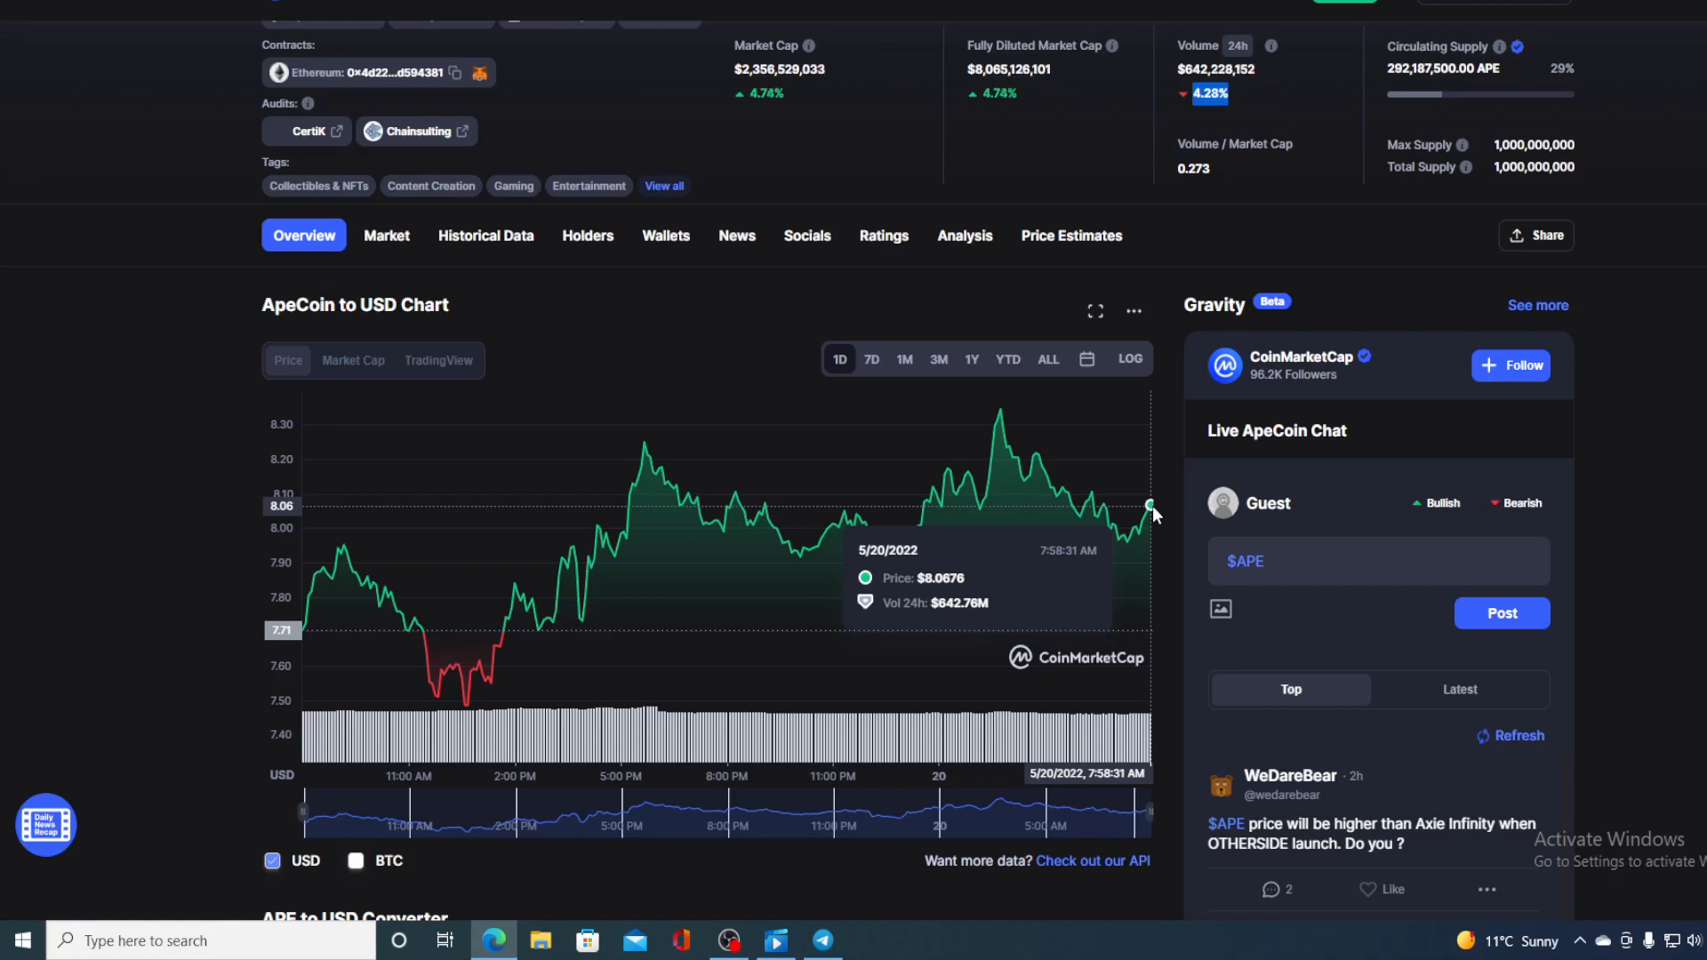
mouse_move(882, 423)
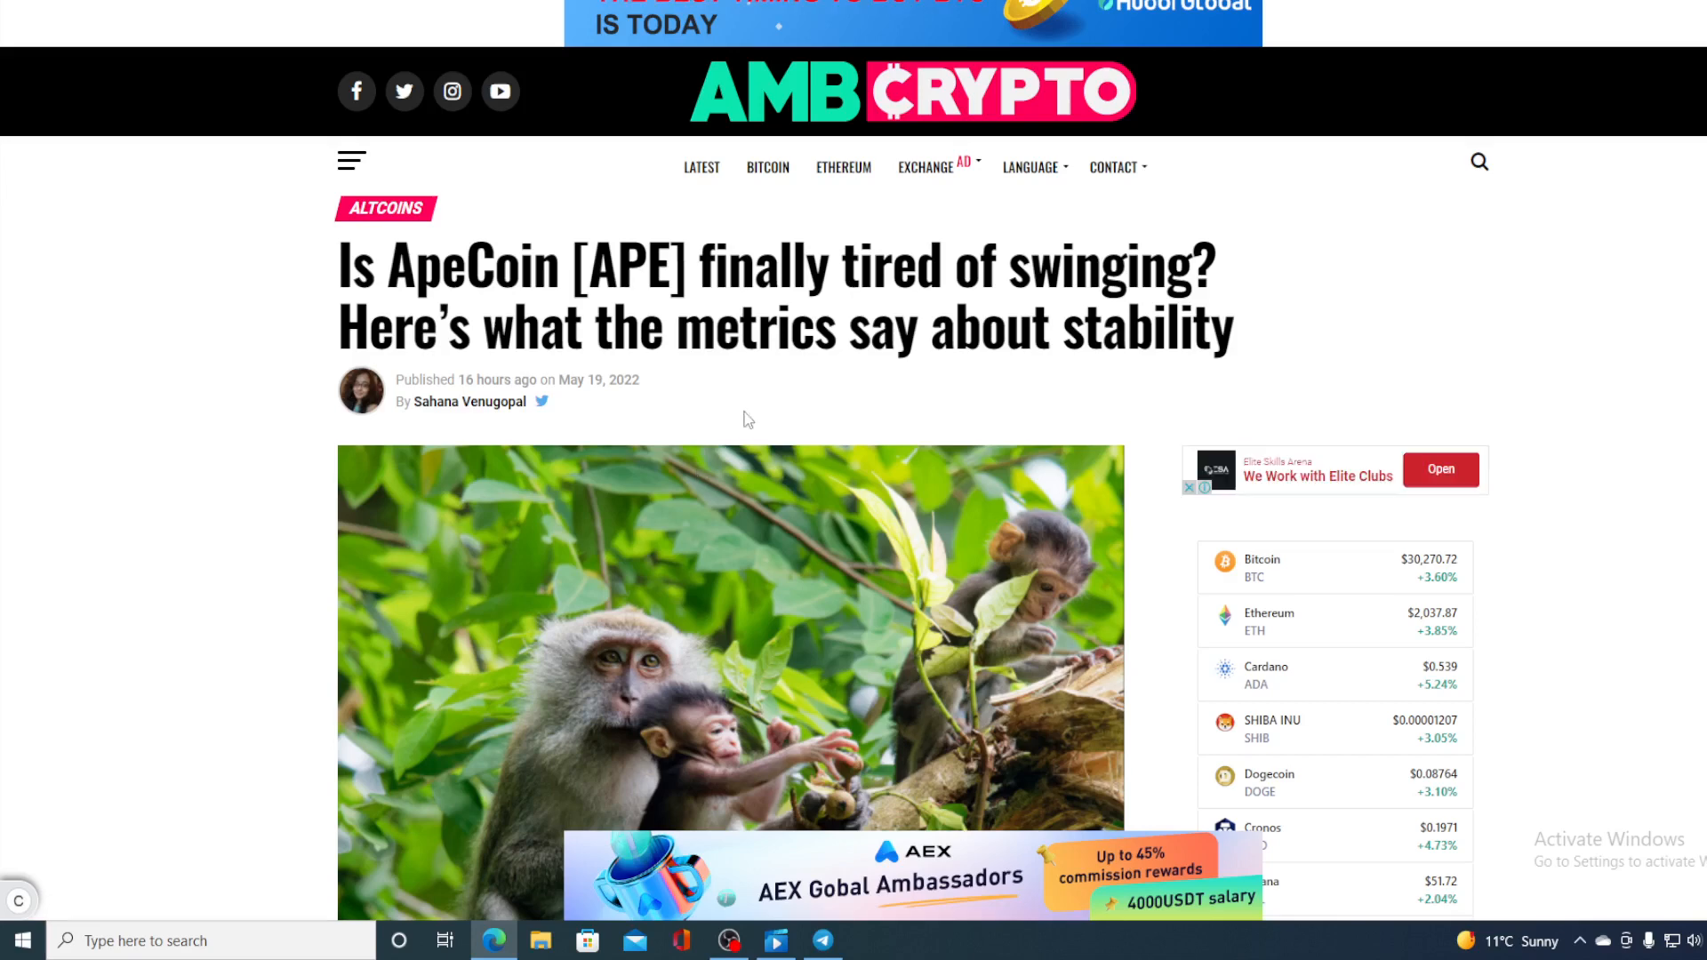
scroll("down", 3)
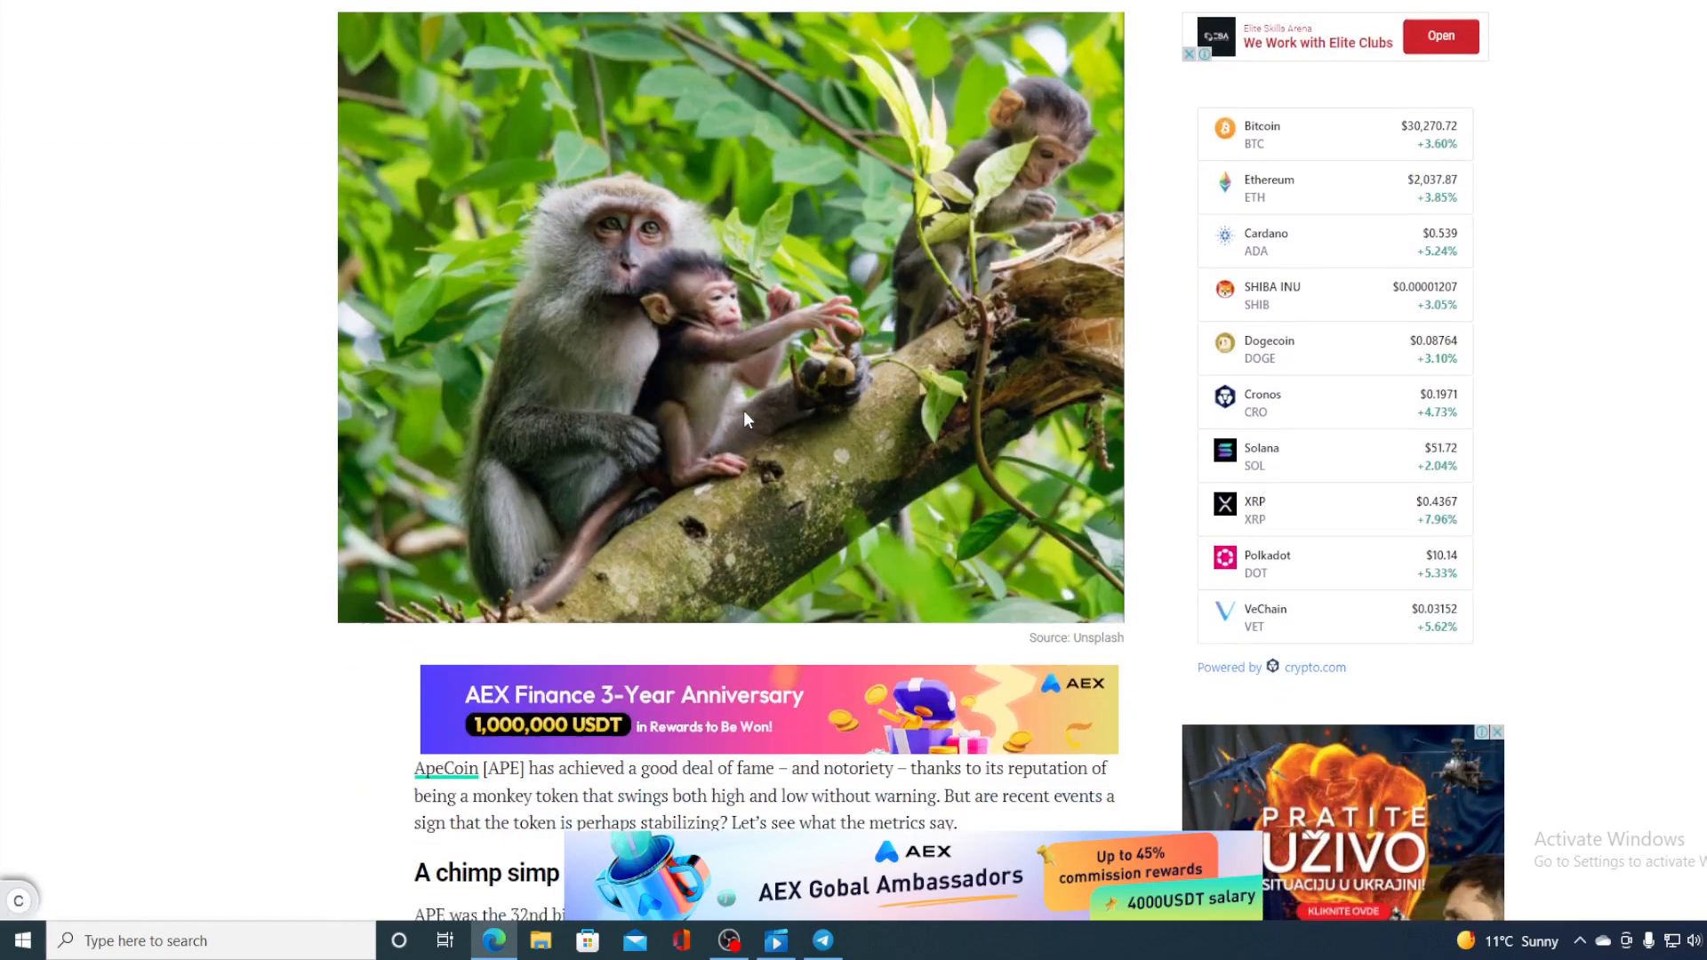
scroll("down", 3)
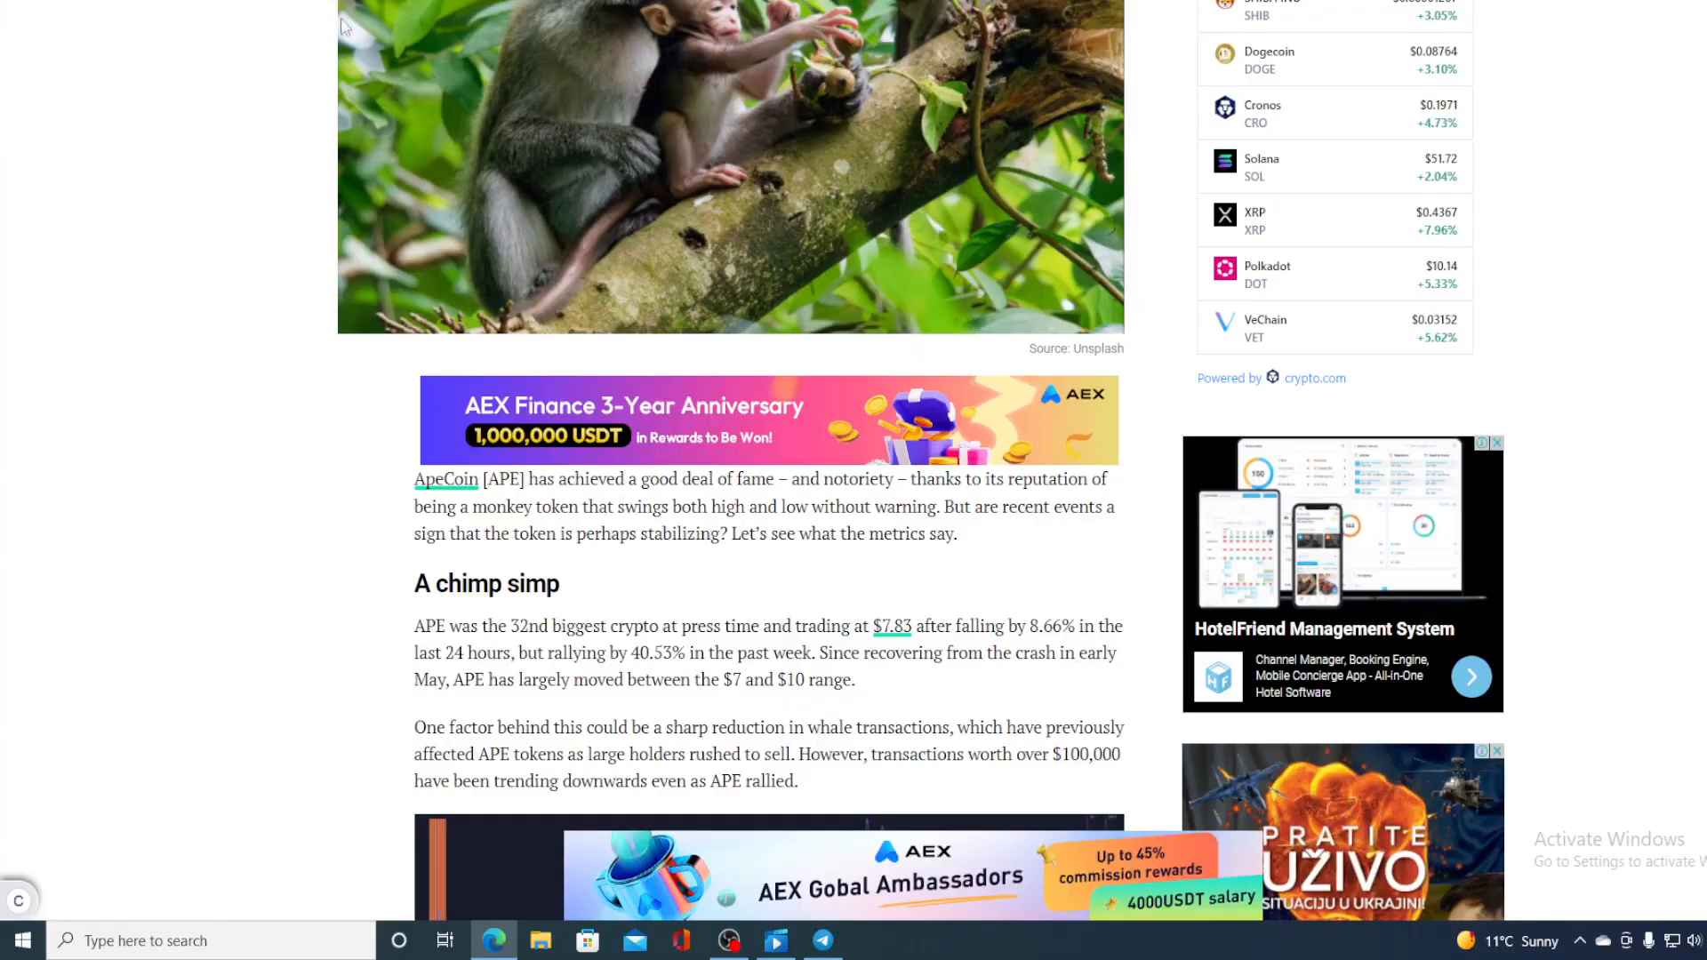
mouse_move(874, 793)
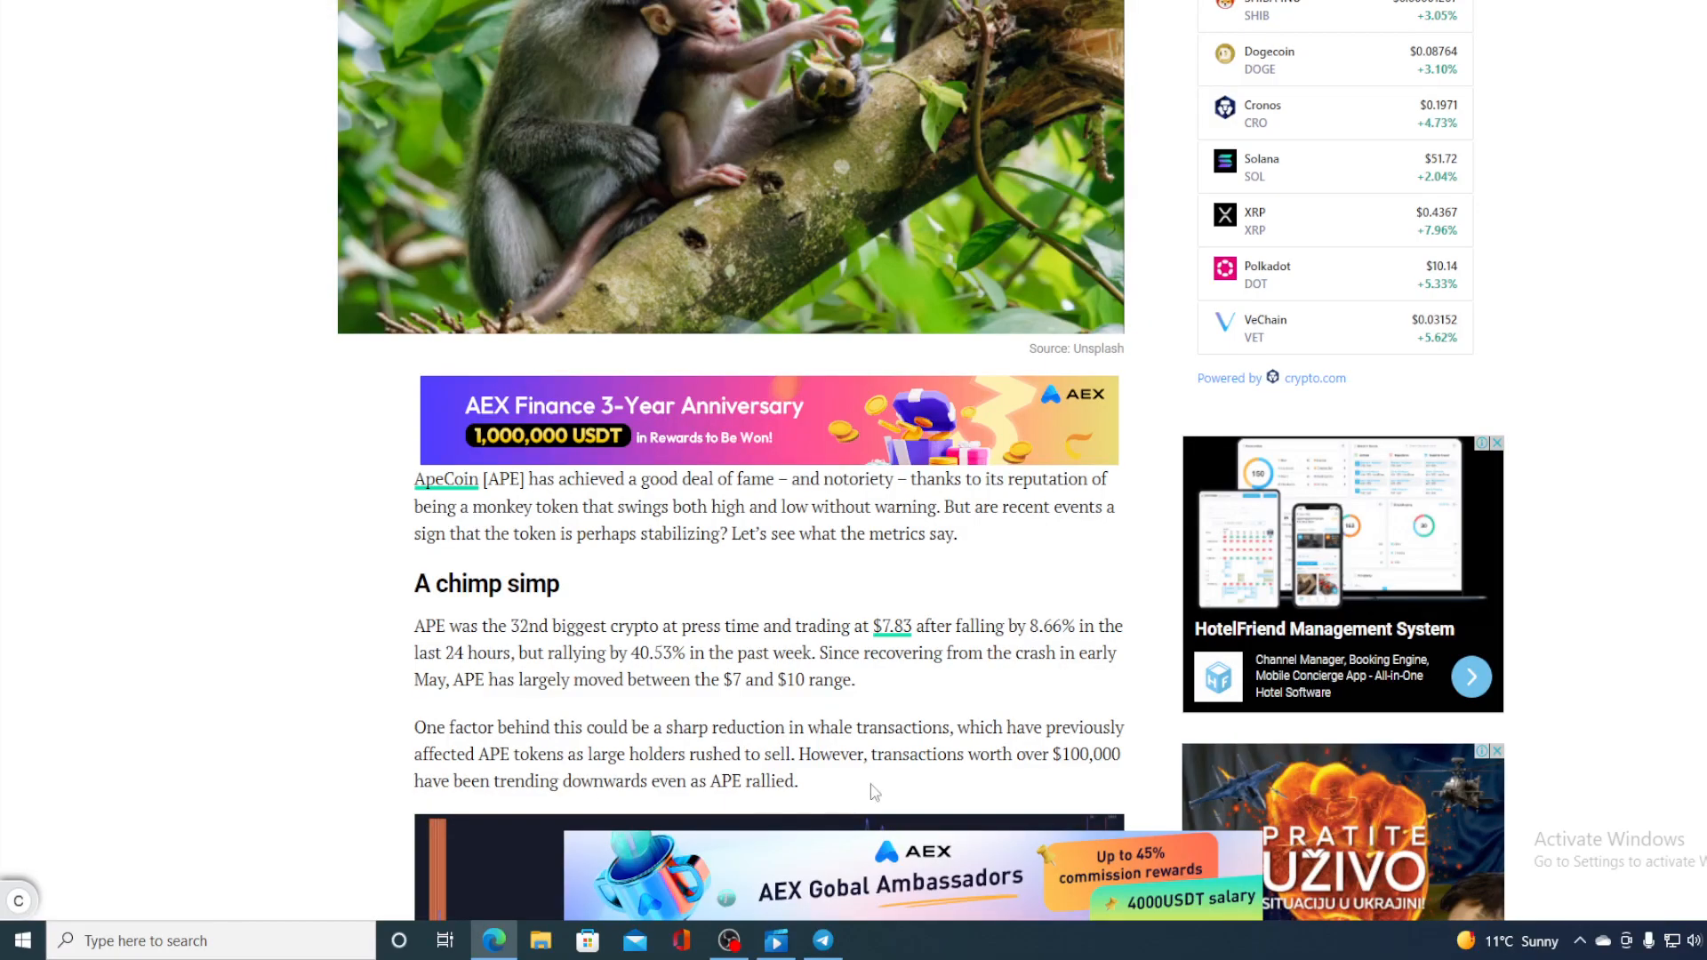
scroll("down", 3)
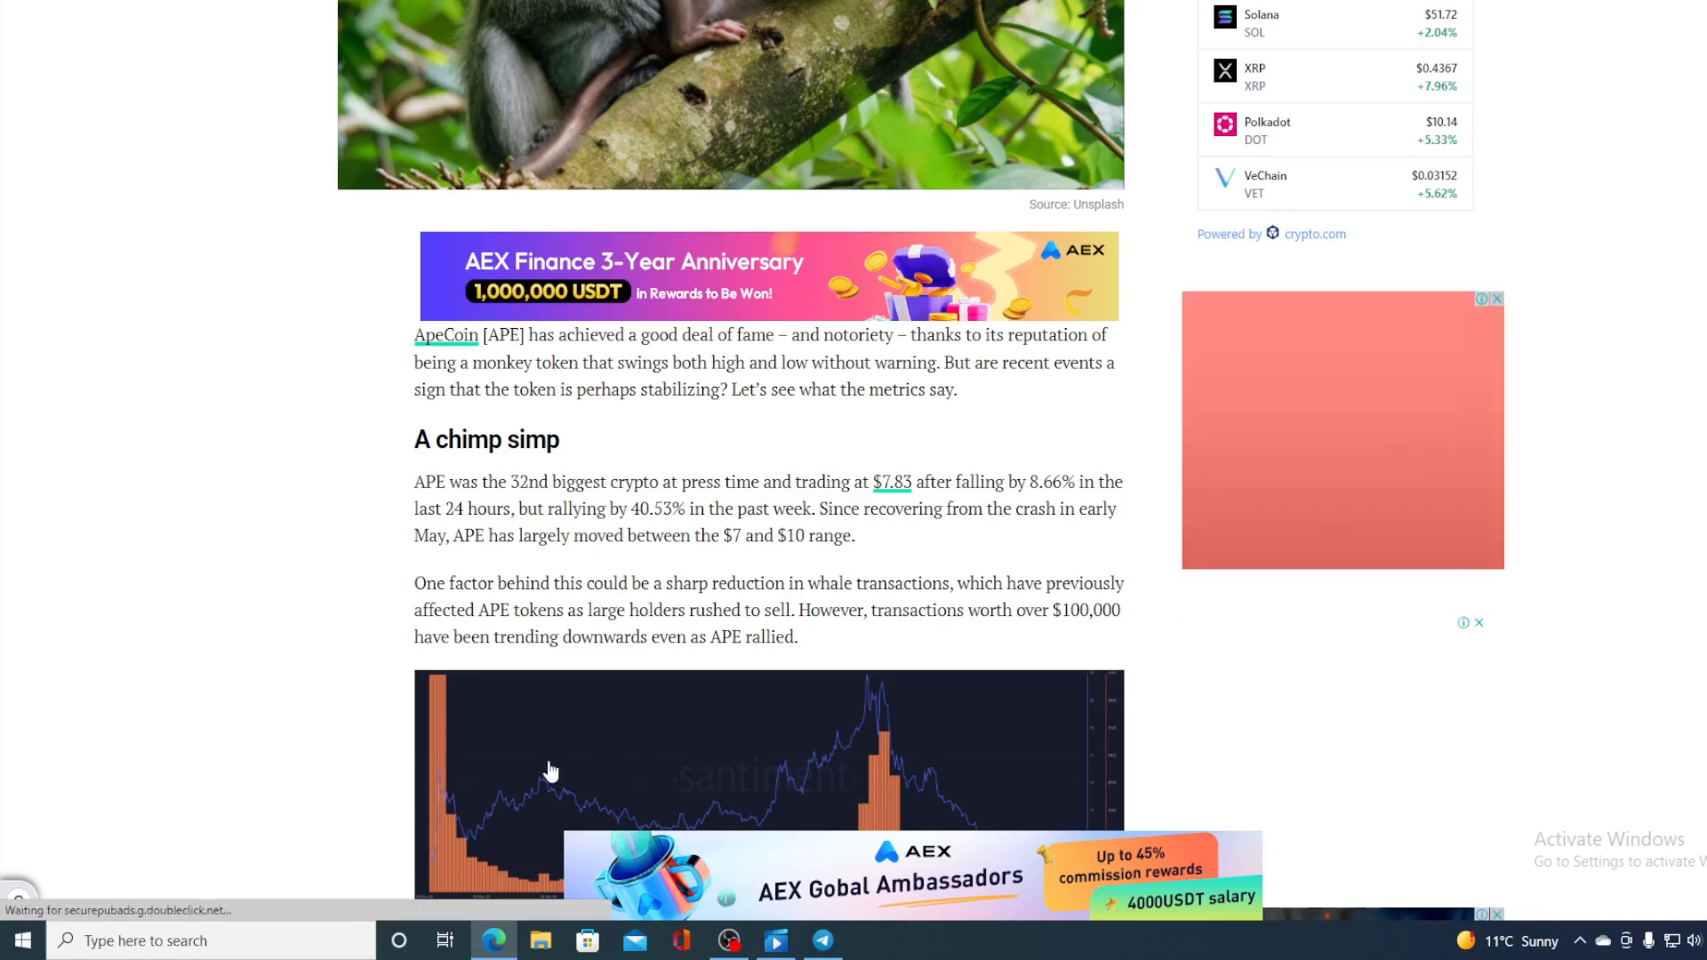
scroll("down", 3)
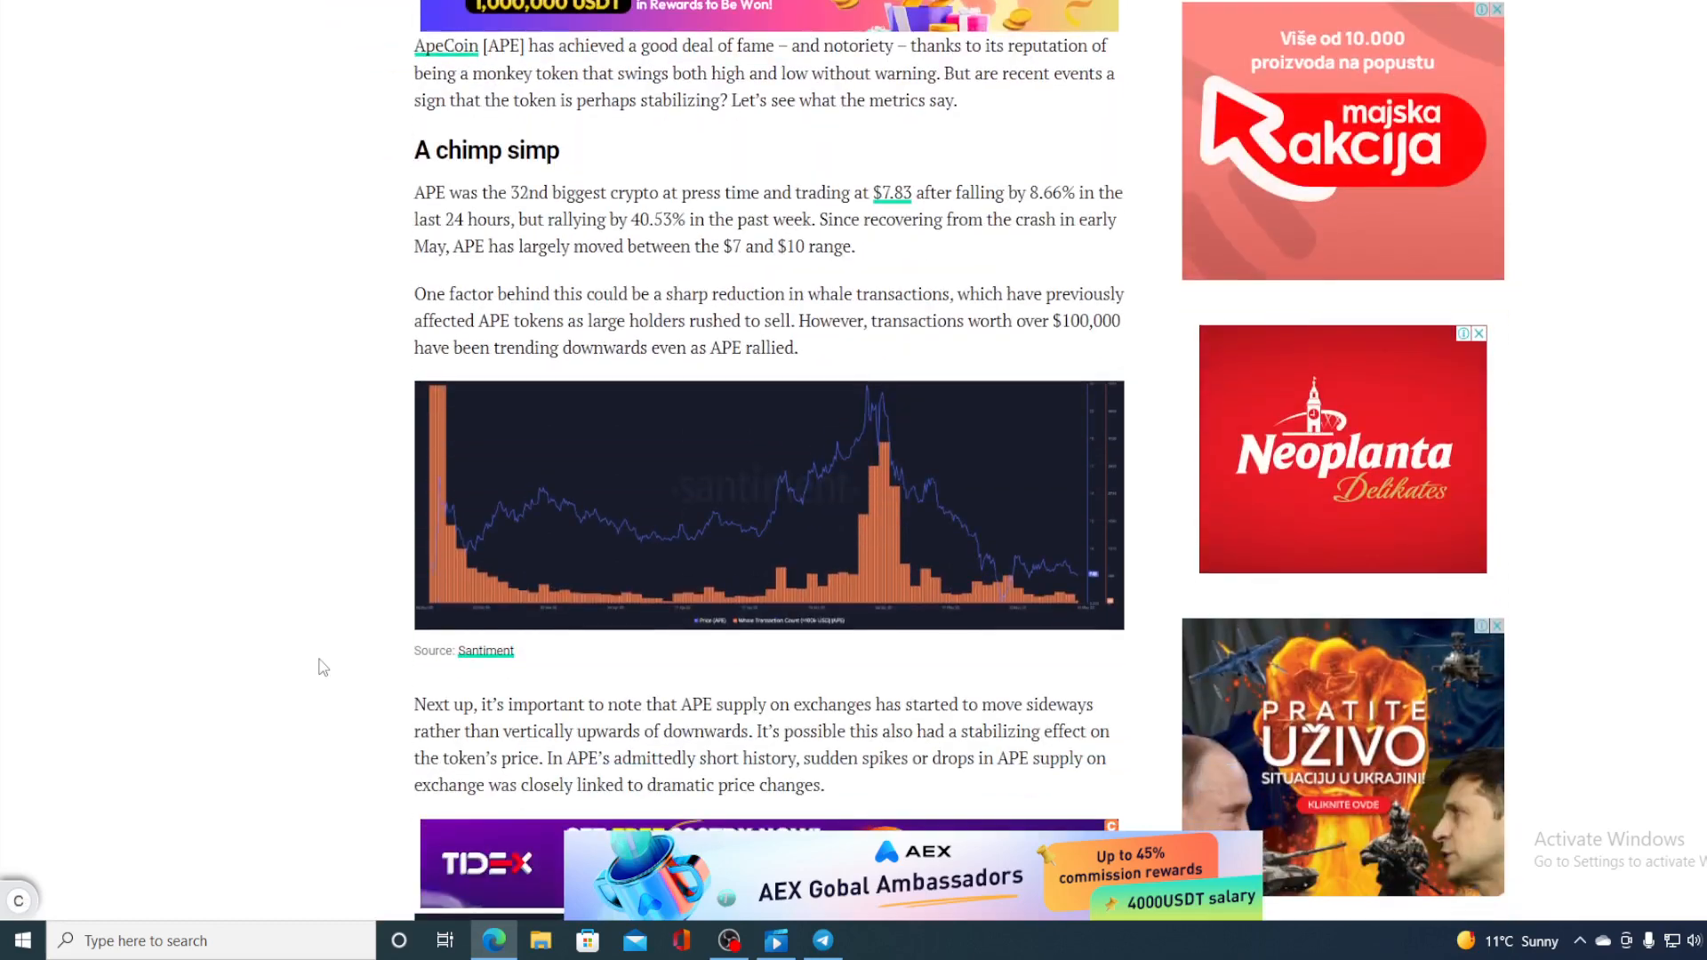
scroll("down", 3)
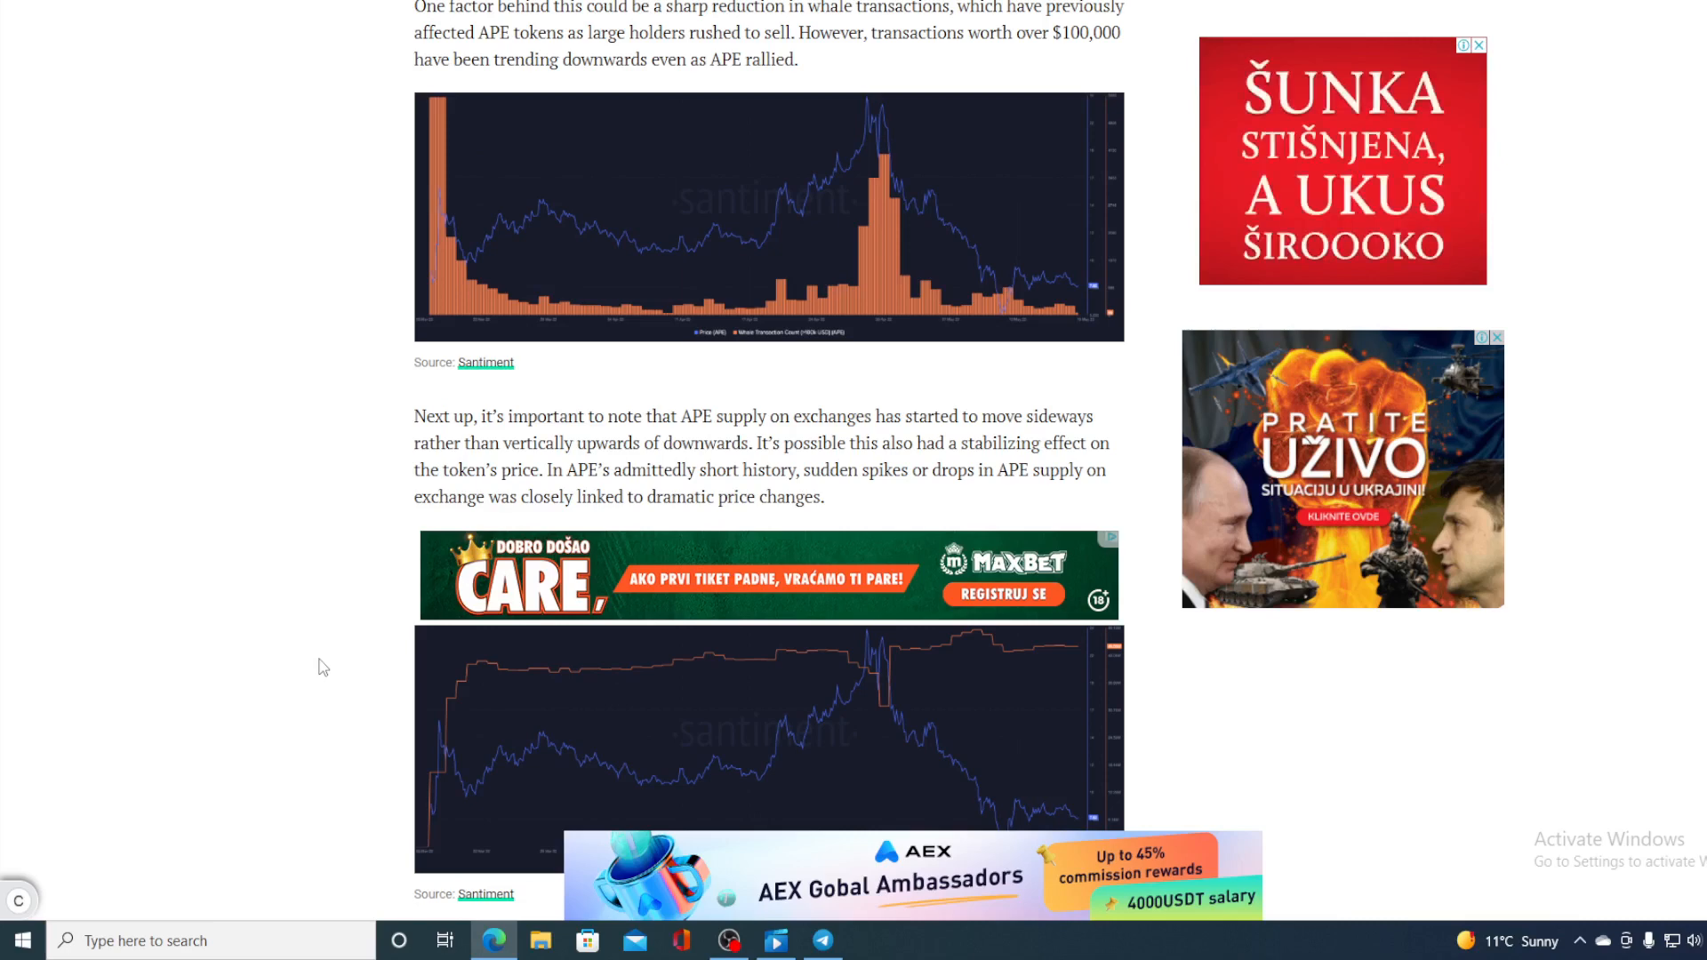
scroll("down", 3)
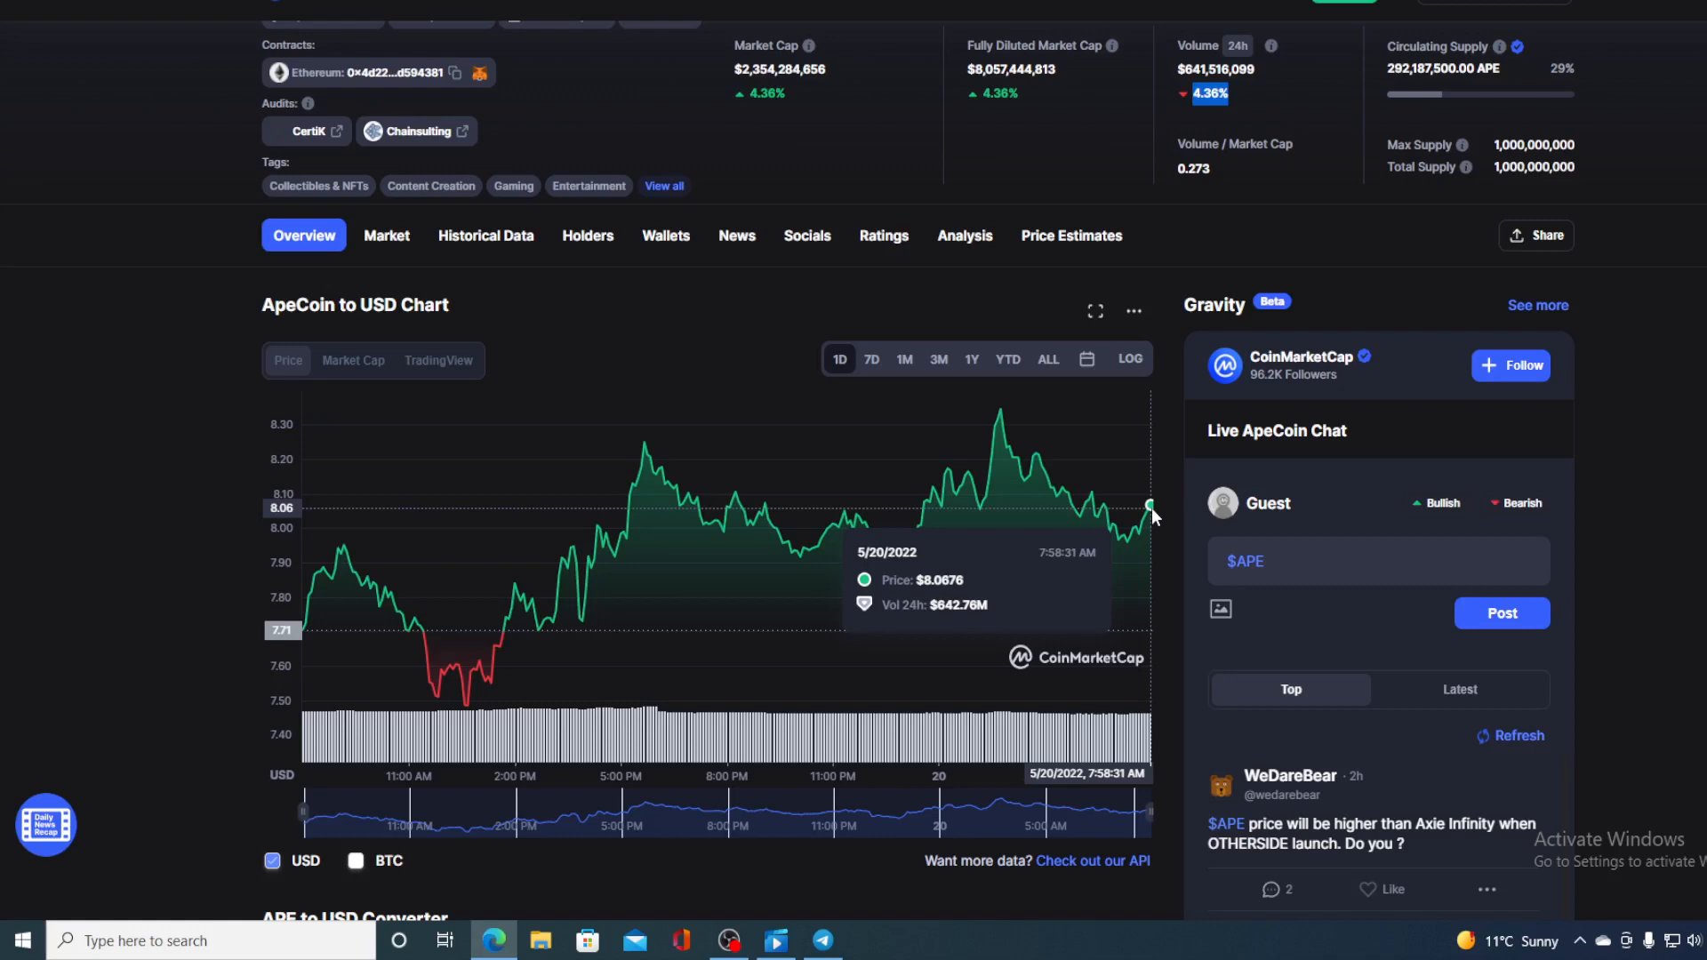
mouse_move(624, 128)
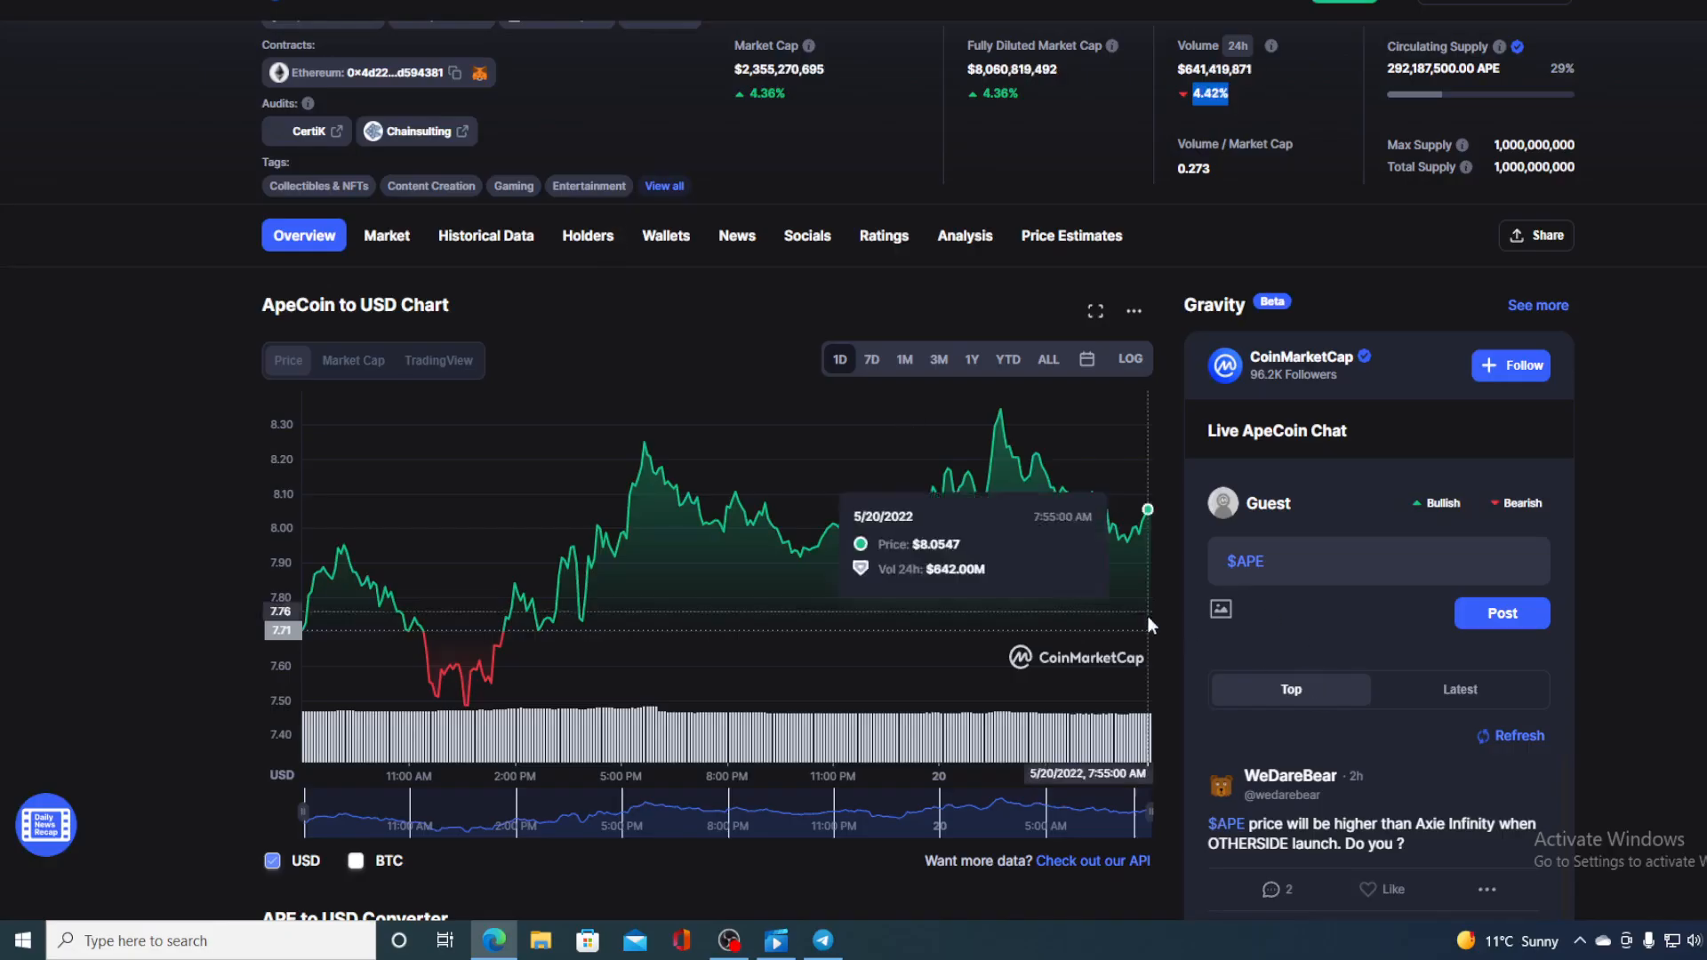
scroll("up", 3)
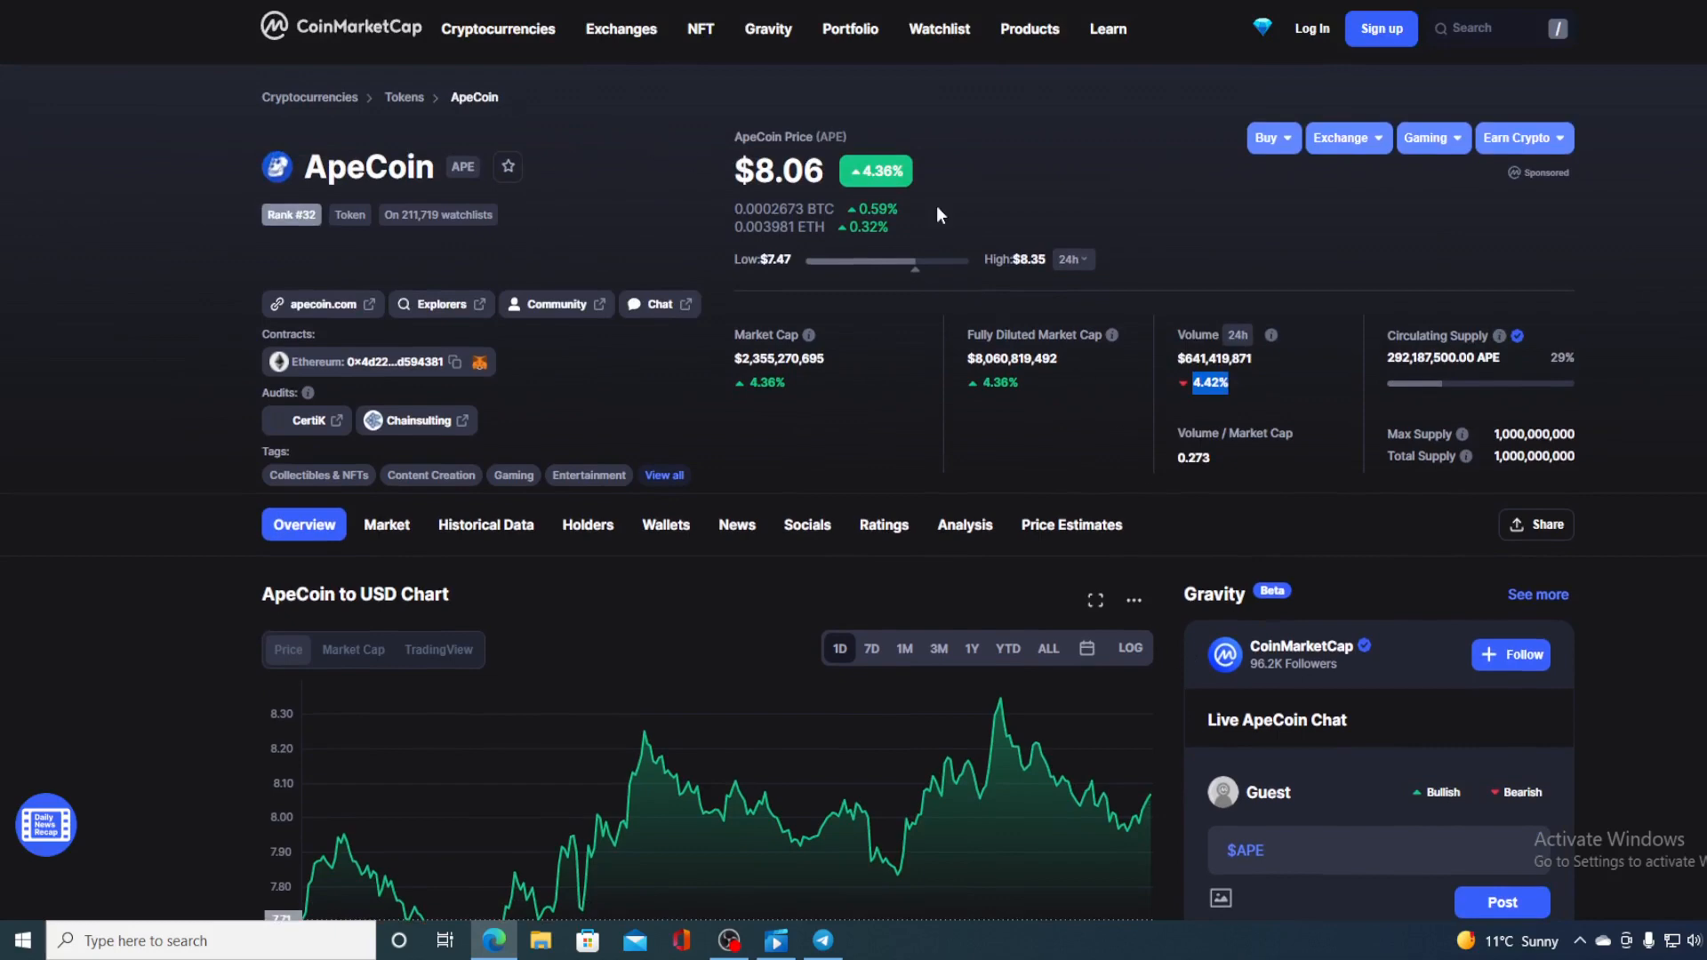
mouse_move(1285, 343)
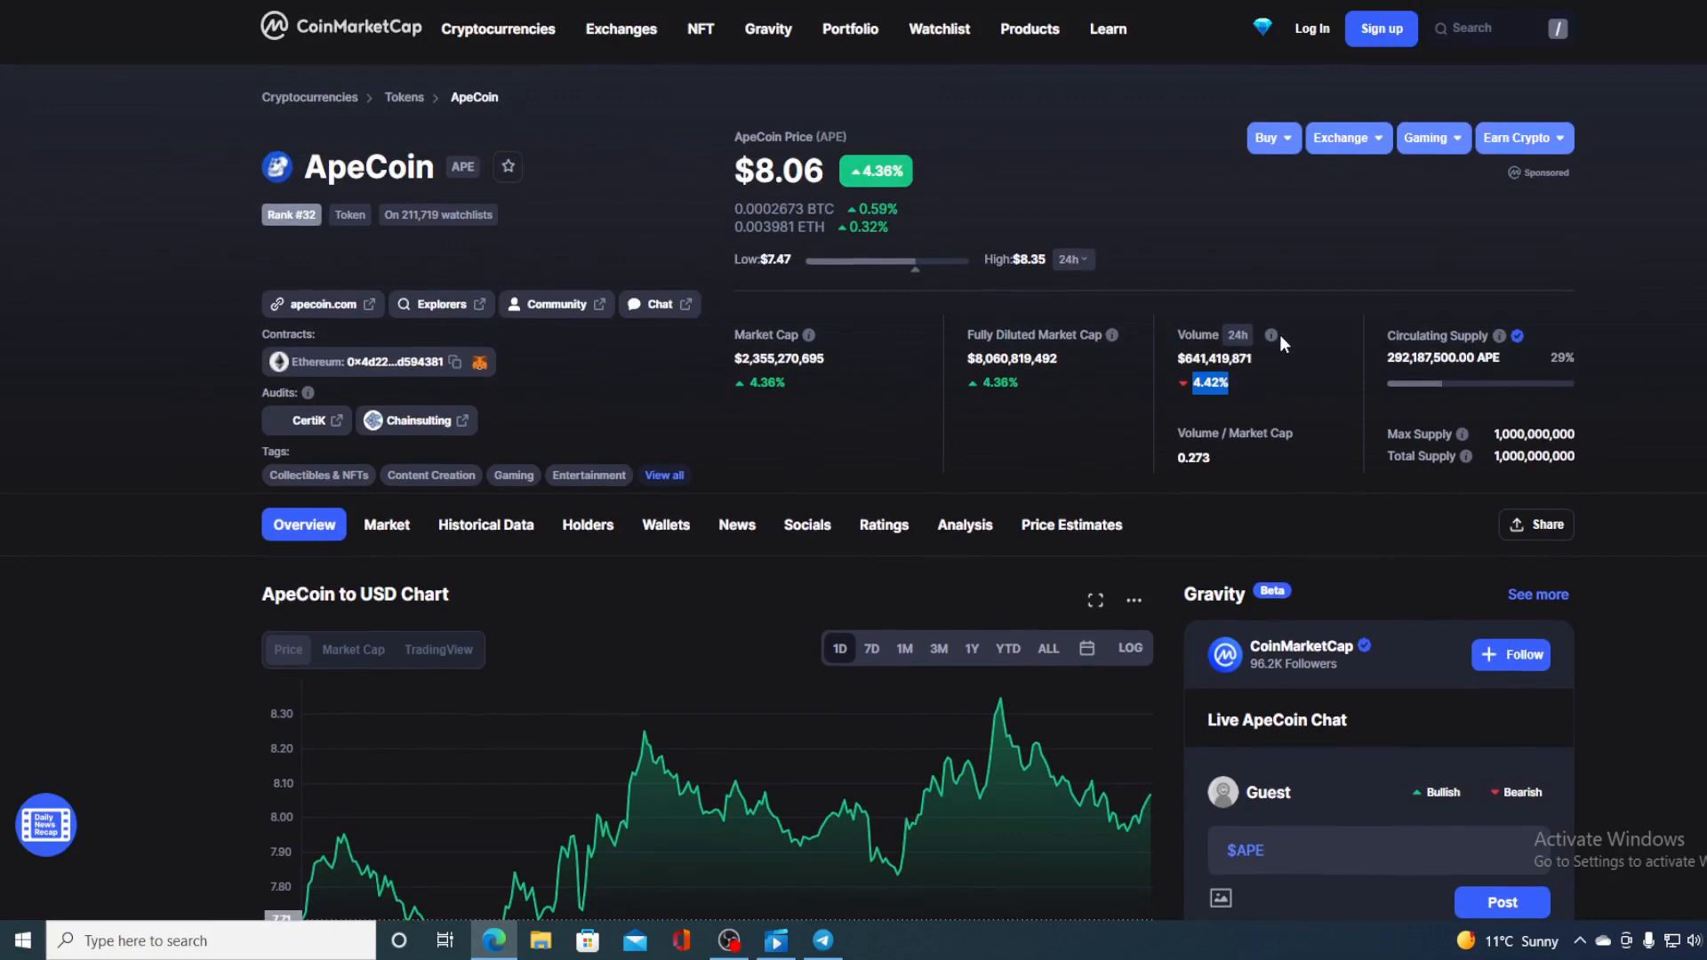
scroll("down", 3)
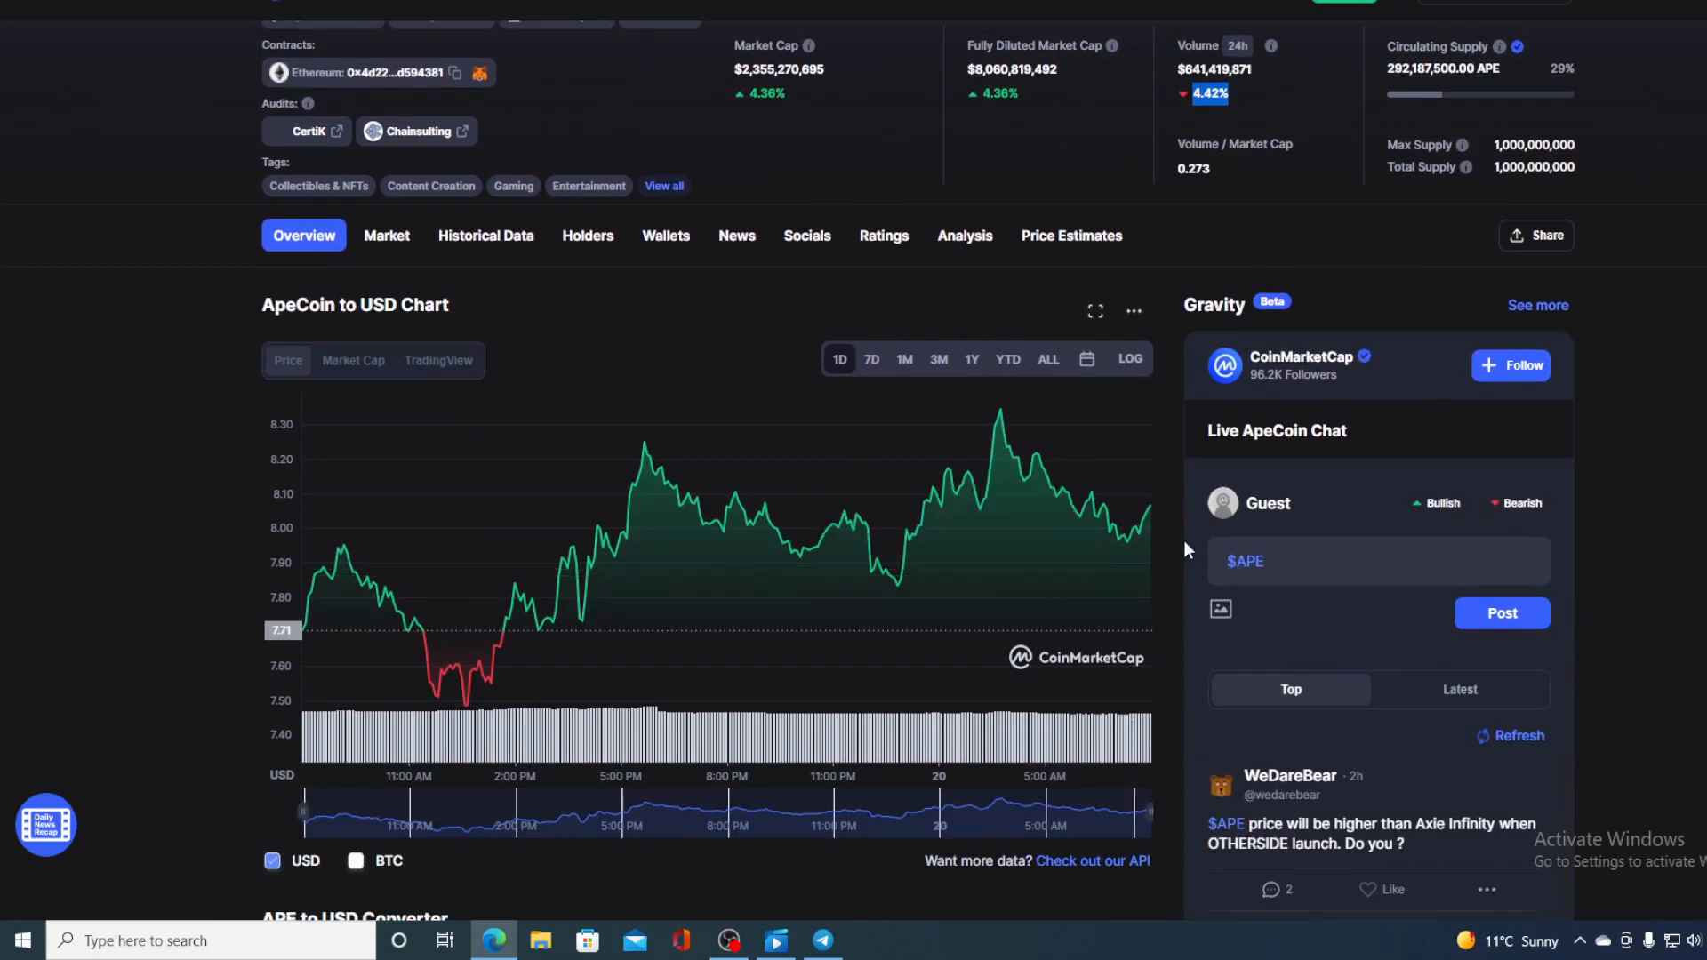
mouse_move(1170, 535)
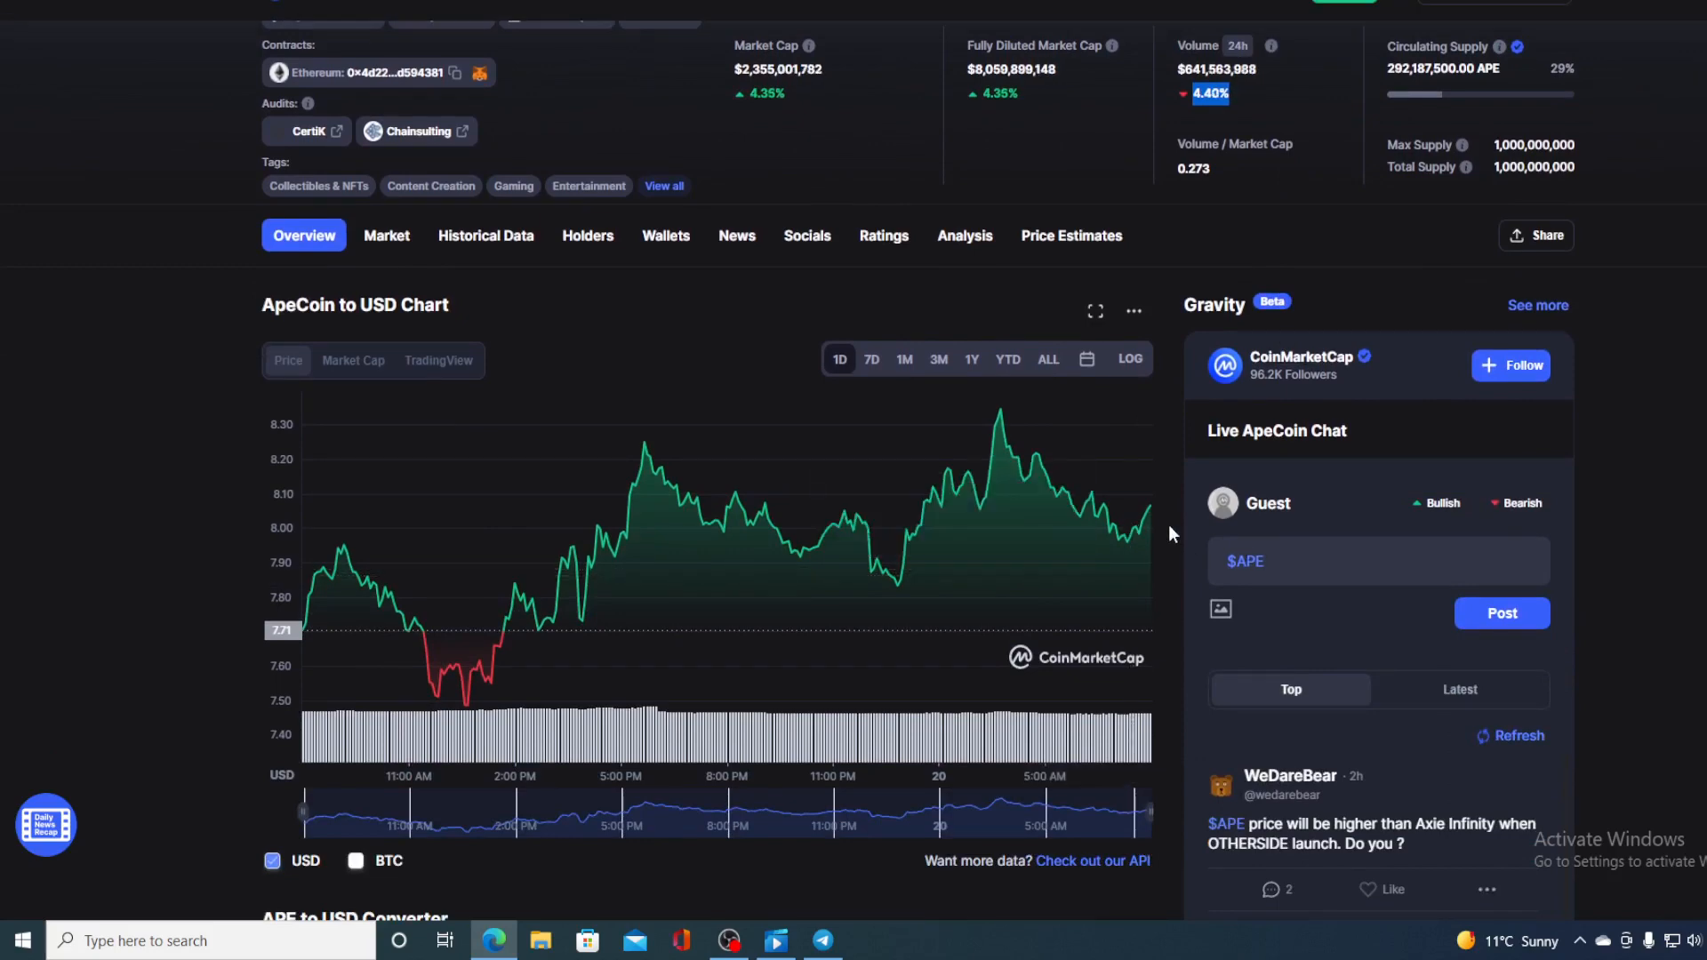